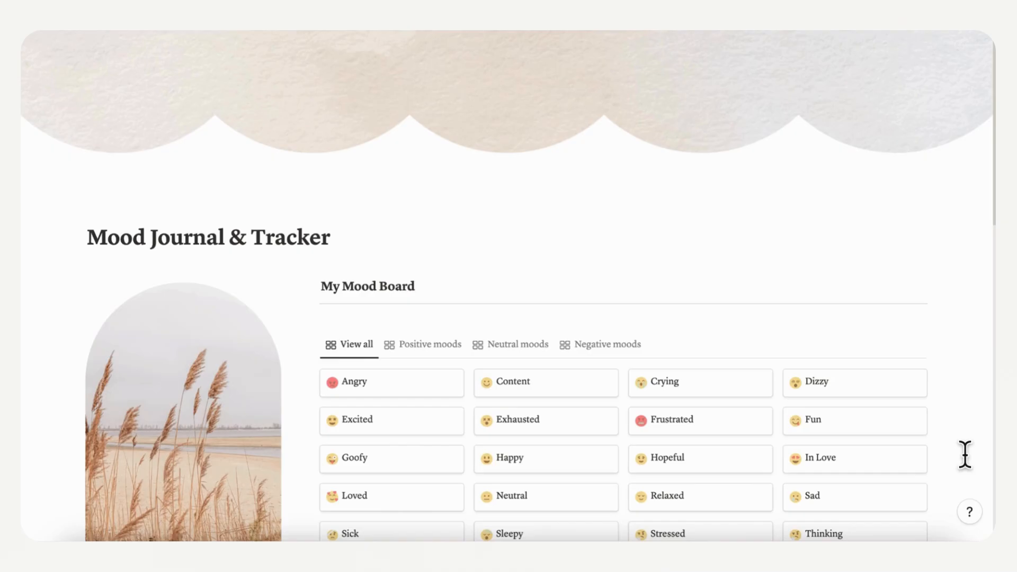
Step: Scroll down the dashboard and create a new Mood Tracker Entry
scroll(down, 3)
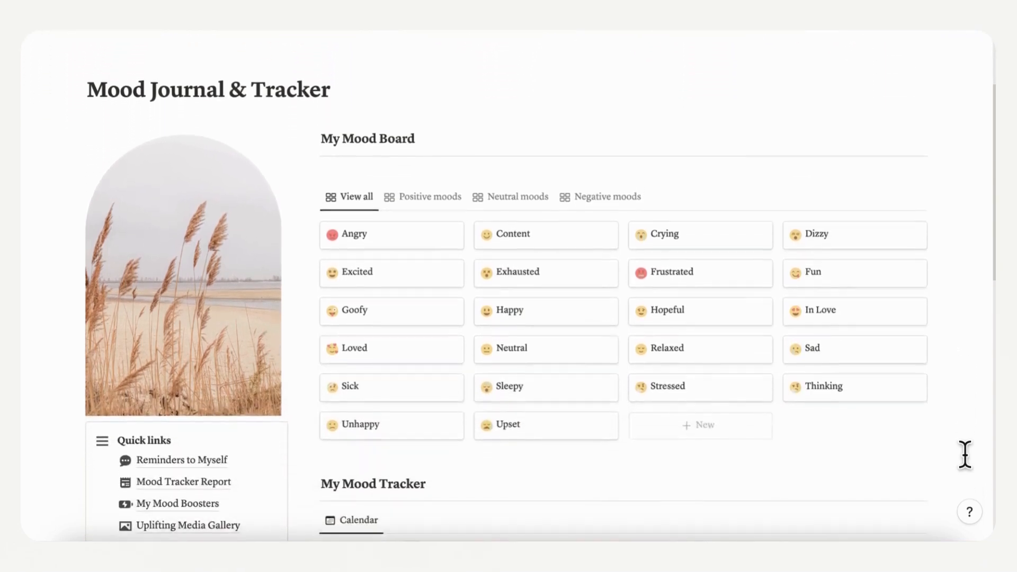
scroll(down, 3)
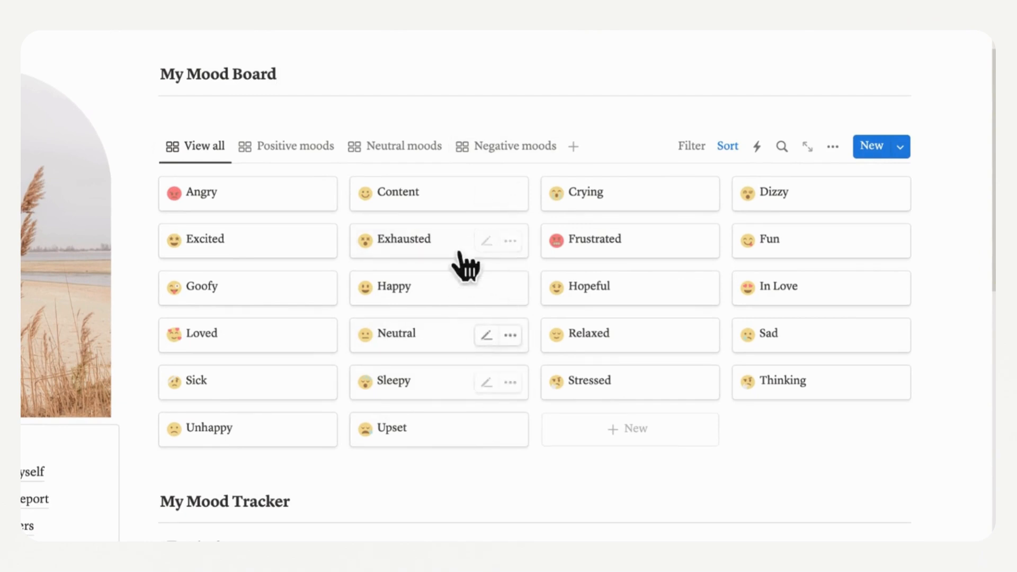
mouse_move(391, 381)
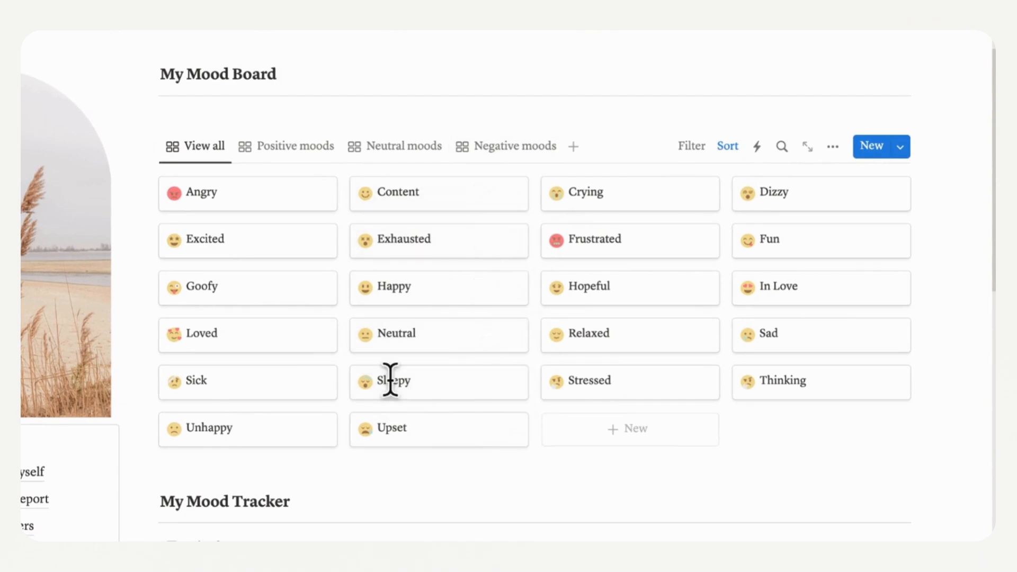
scroll(down, 3)
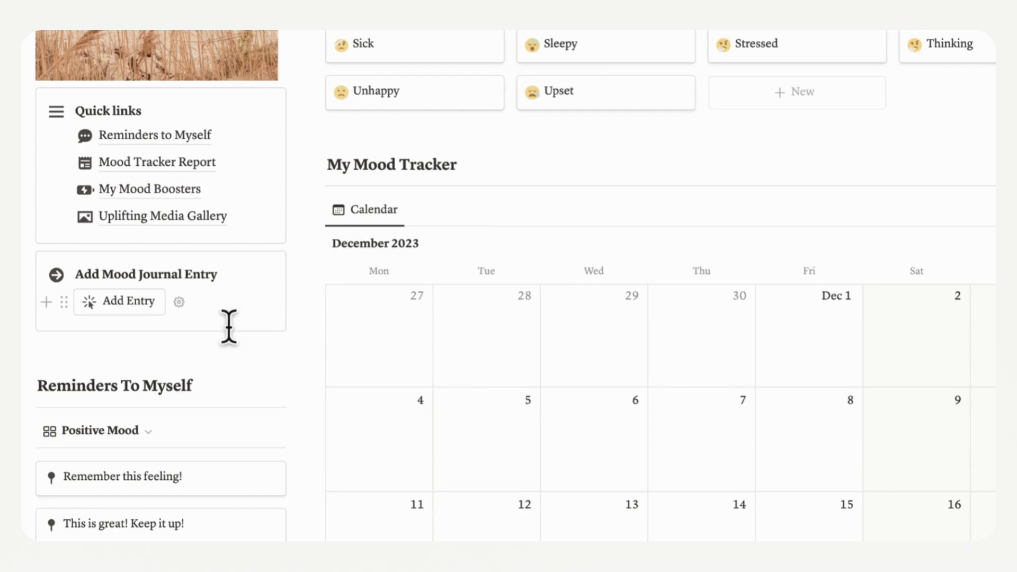
scroll(down, 3)
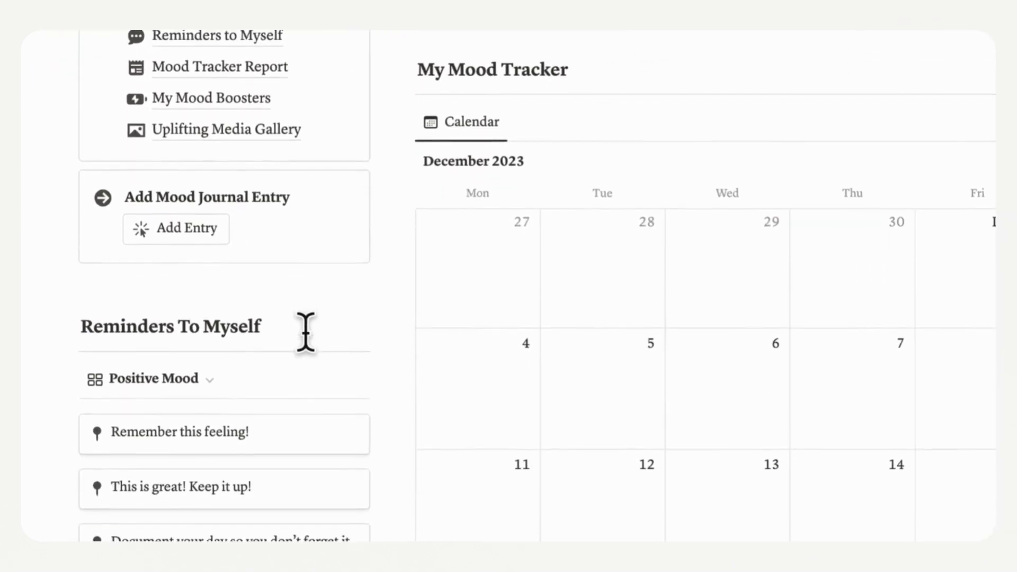
scroll(down, 3)
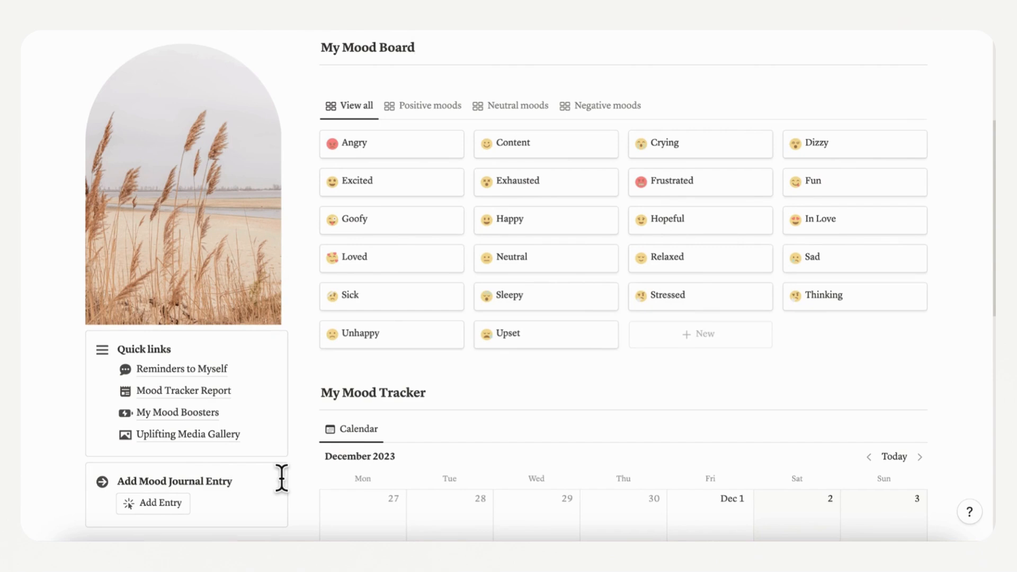
scroll(down, 3)
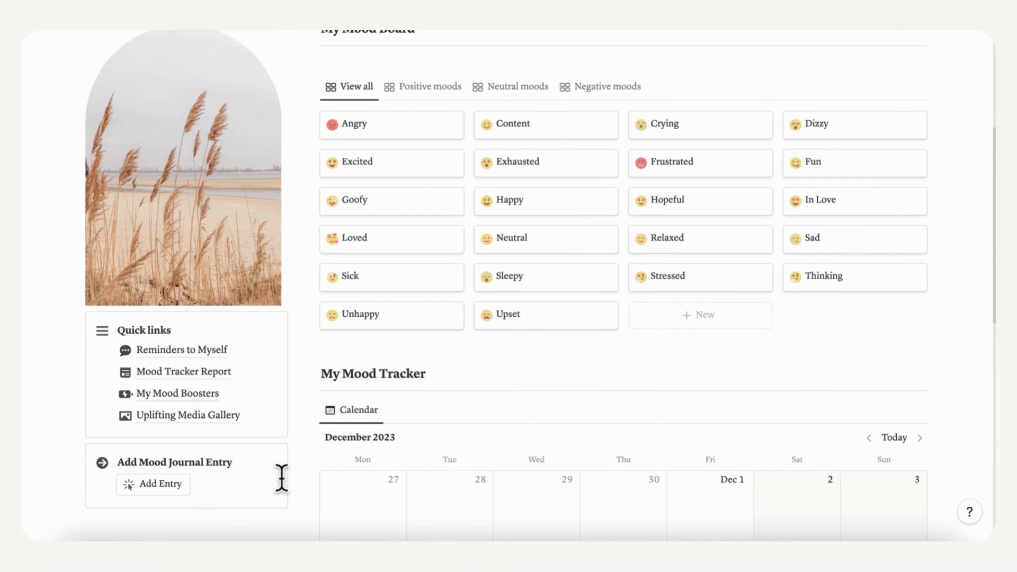
click(161, 483)
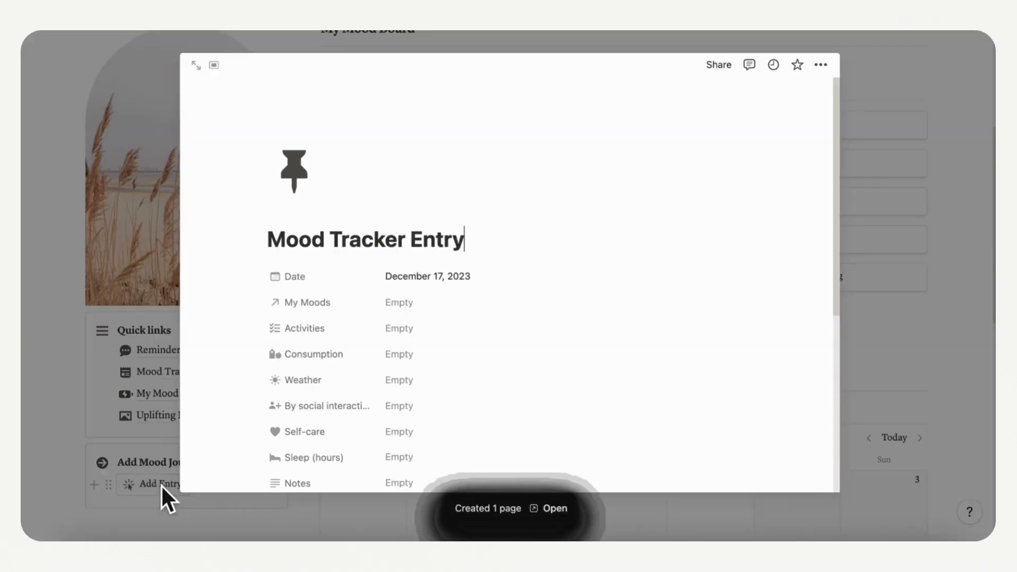
mouse_move(428, 277)
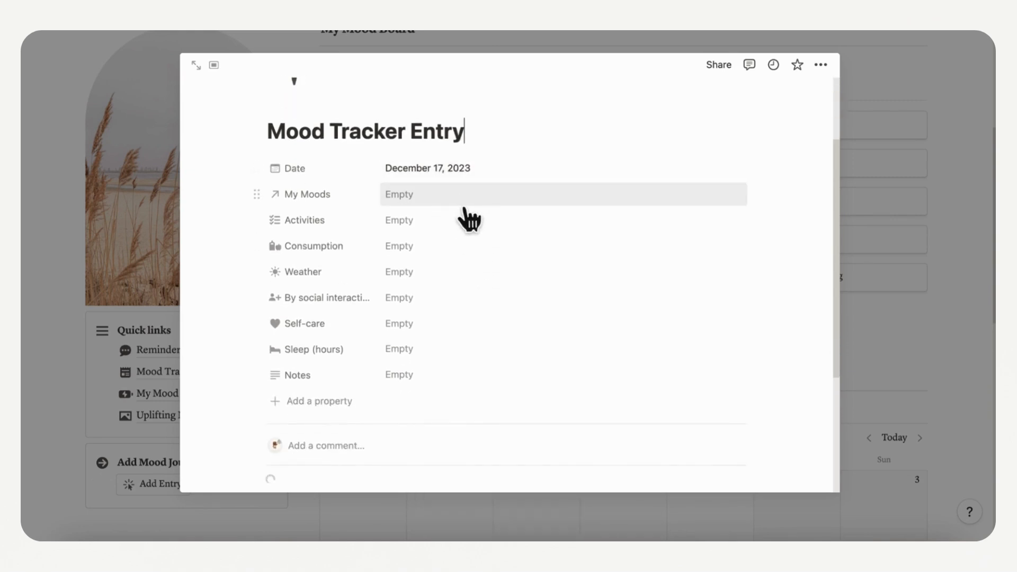
Step: Tag the new entry's My Moods with Happy, Loved and Hopeful
click(563, 194)
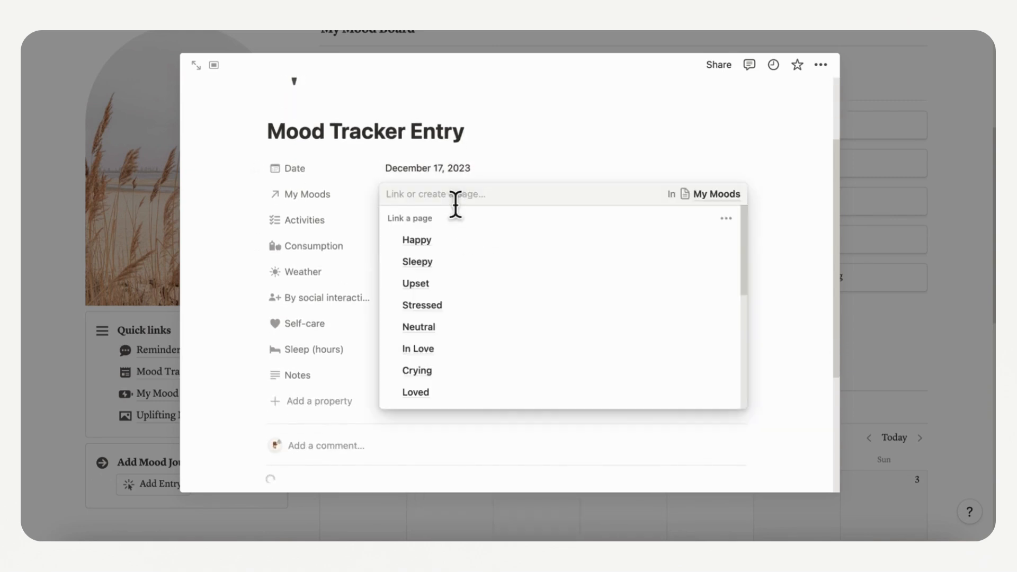
click(416, 239)
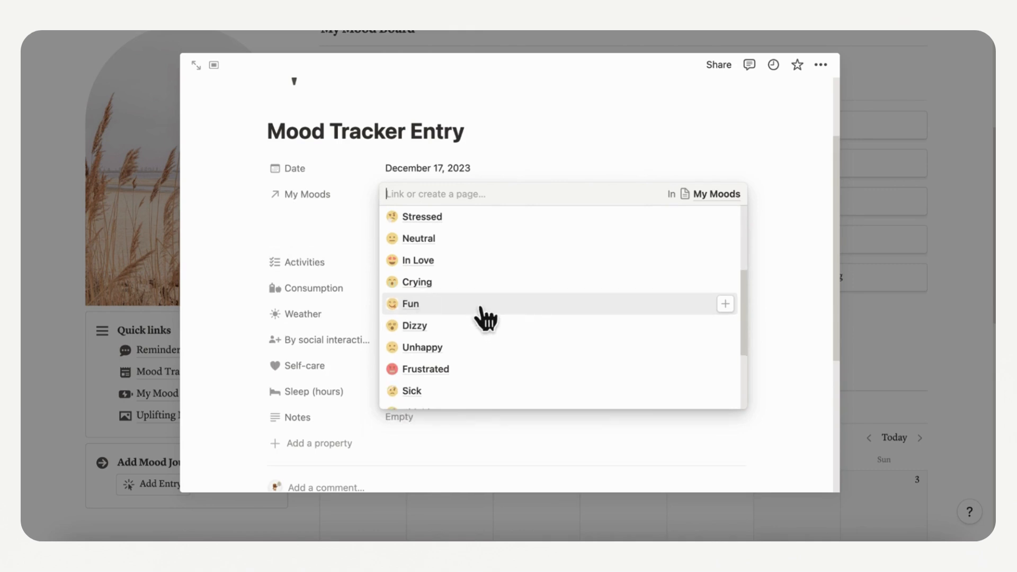
click(410, 303)
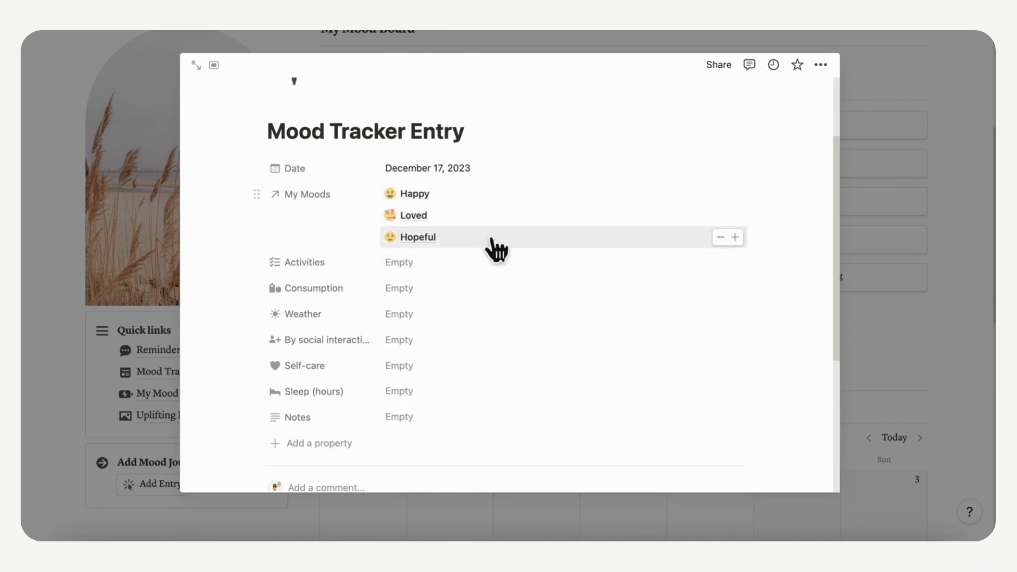
click(399, 262)
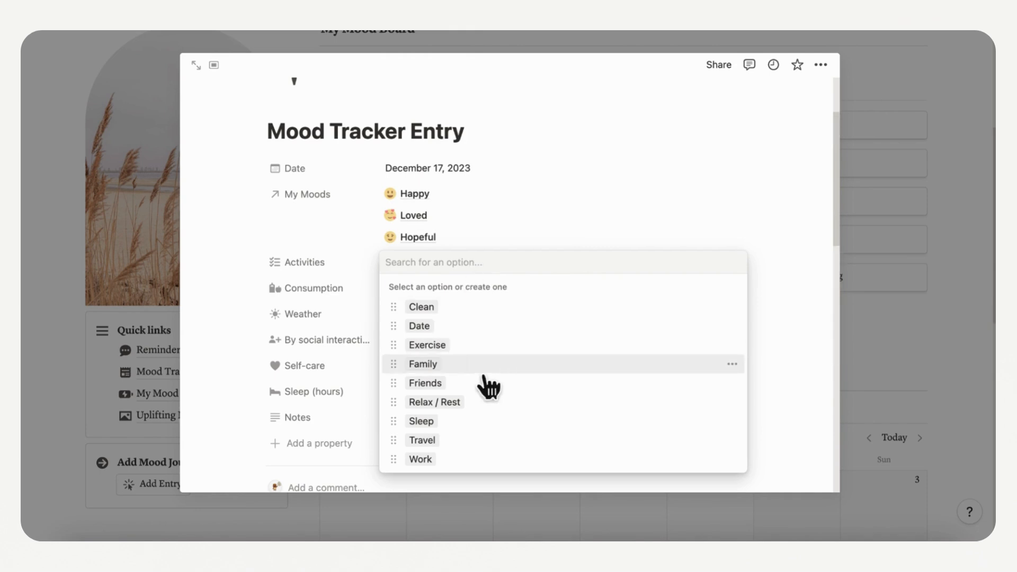
Step: Add Family and Relax / Rest activities, plus Coffee and Healthy food consumption
click(427, 344)
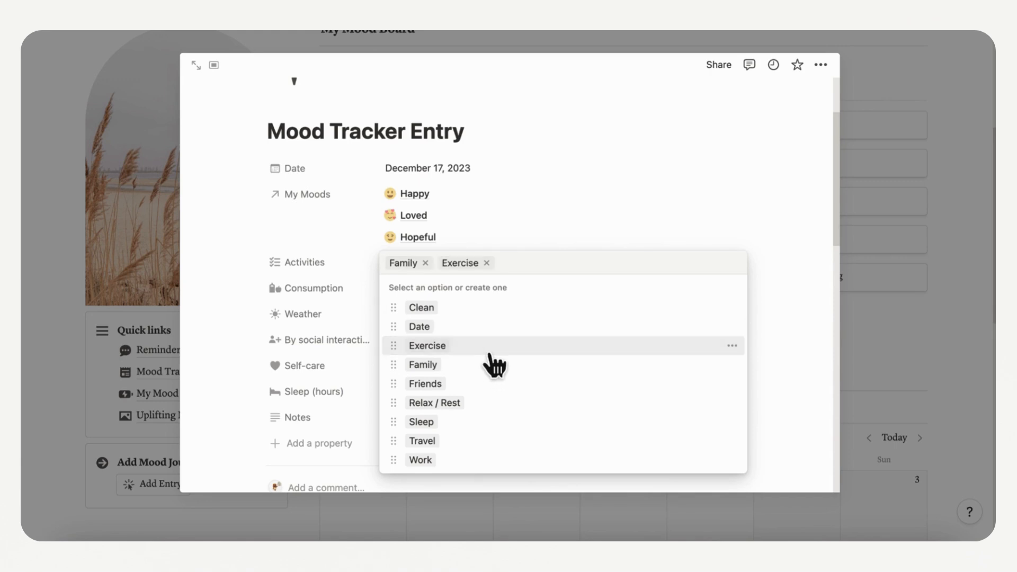
click(433, 402)
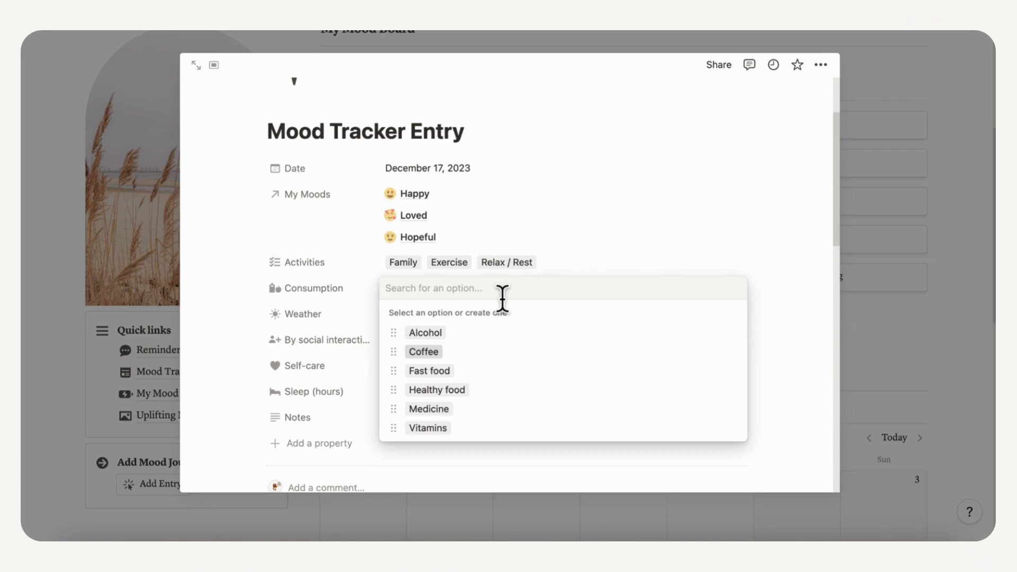
click(423, 350)
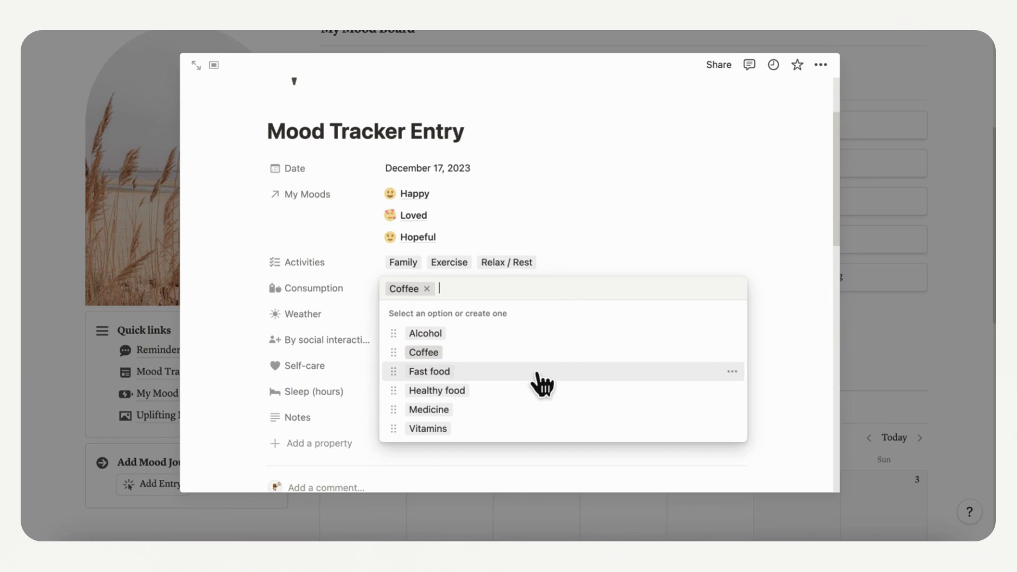
click(436, 390)
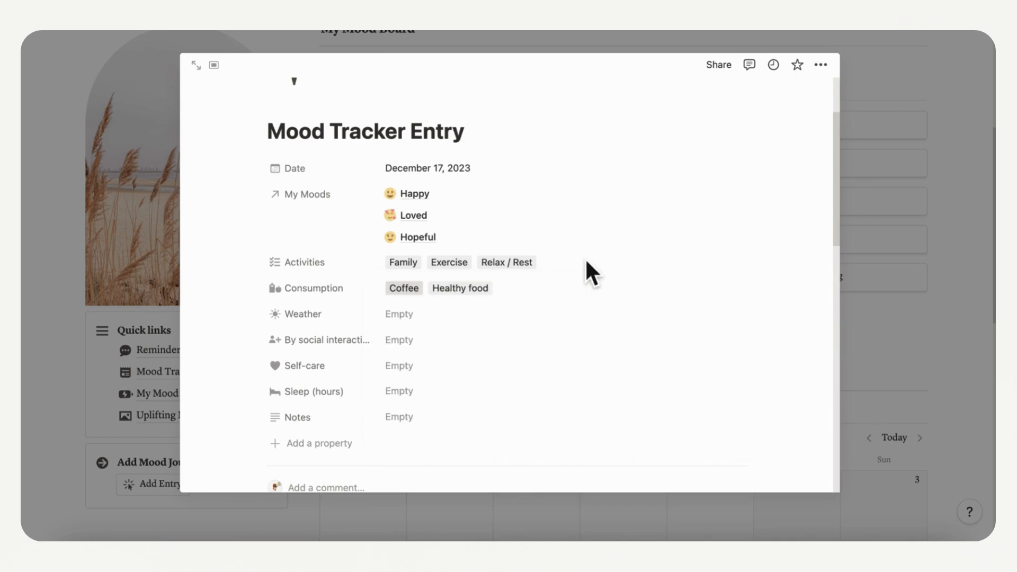
Step: Set weather Nice & sunny, social 3 - Medium, self-care Meditate, and sleep 8
click(398, 314)
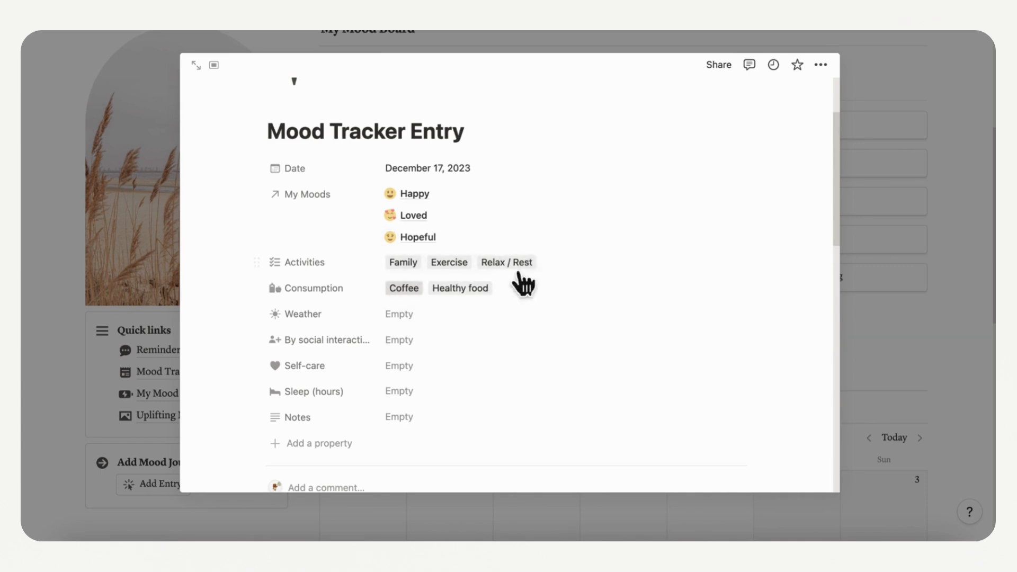
click(398, 314)
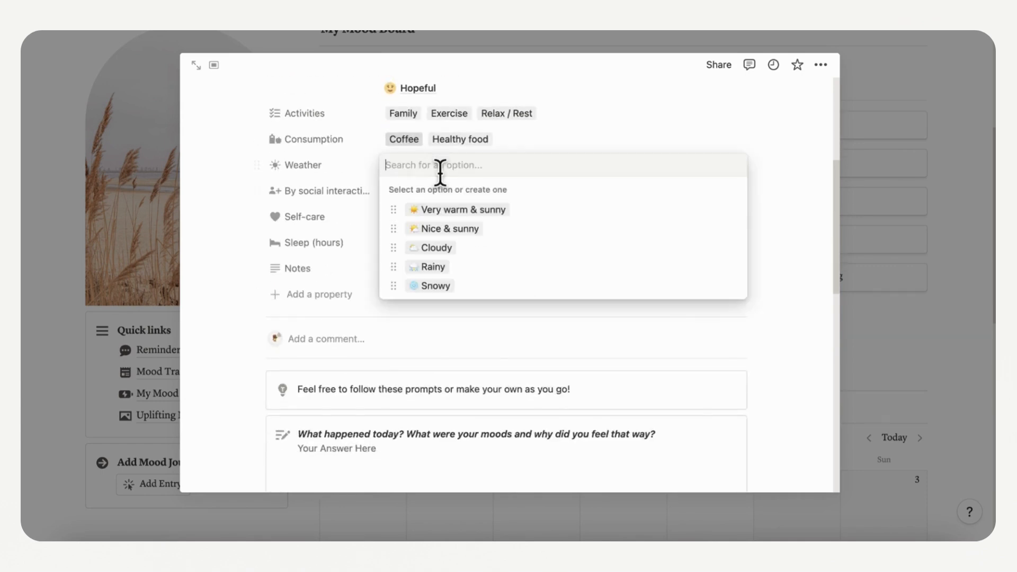
click(444, 228)
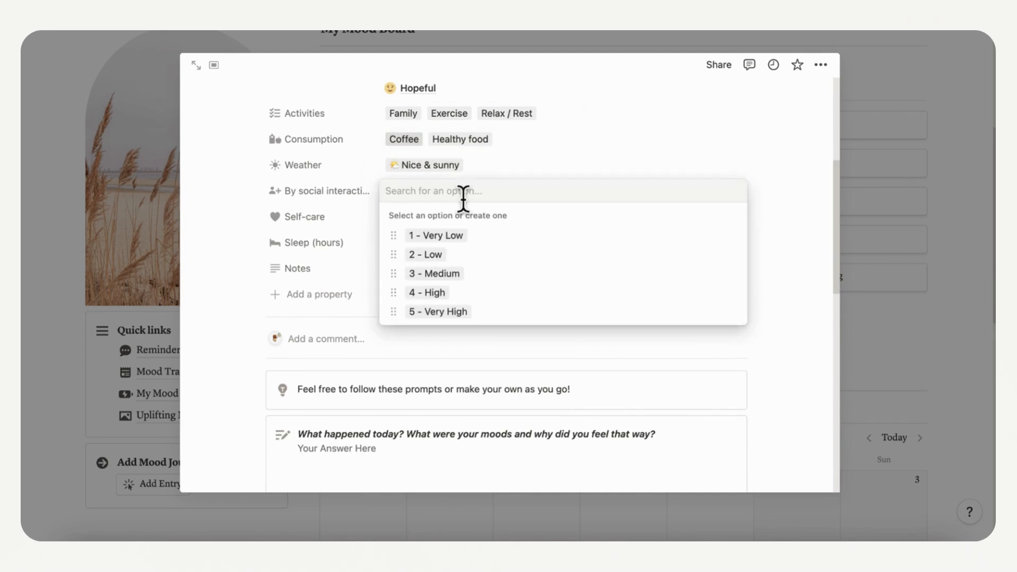
click(433, 273)
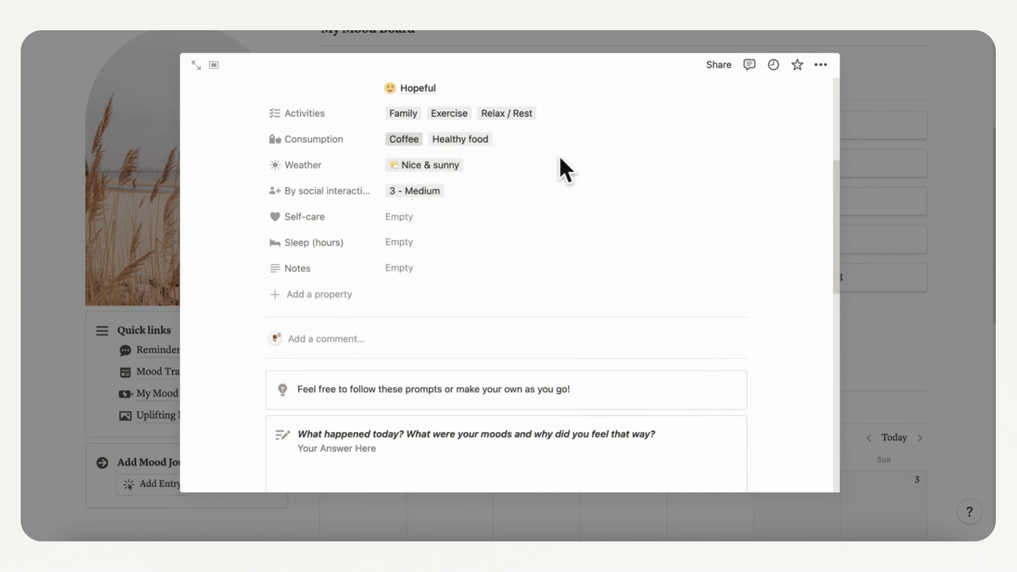
click(399, 217)
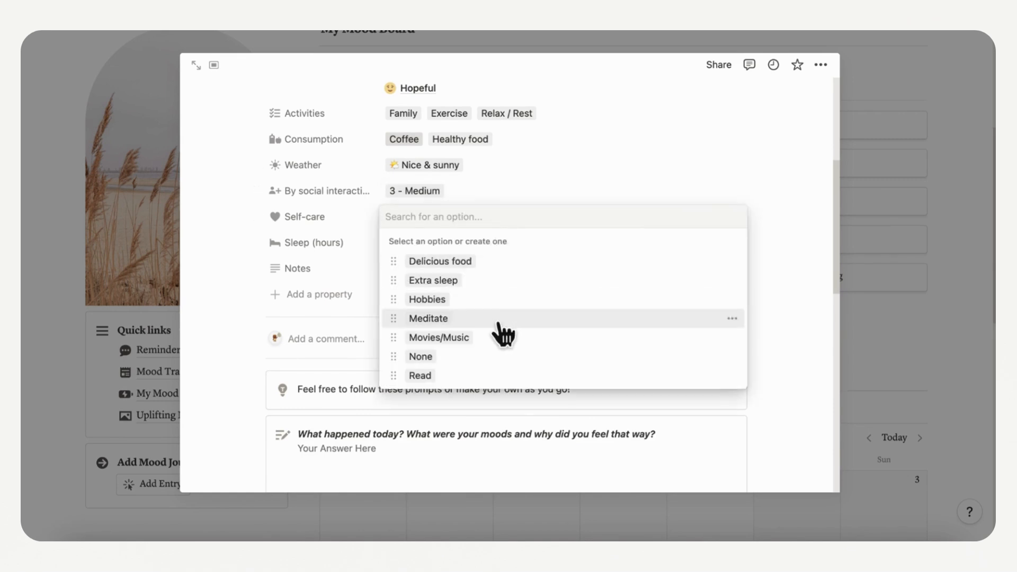
click(428, 318)
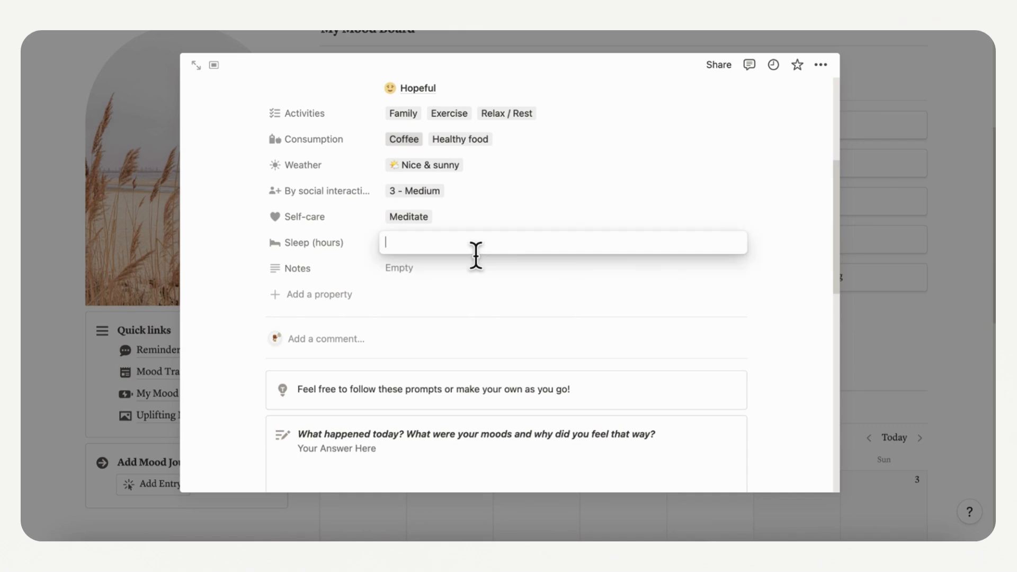
text(8)
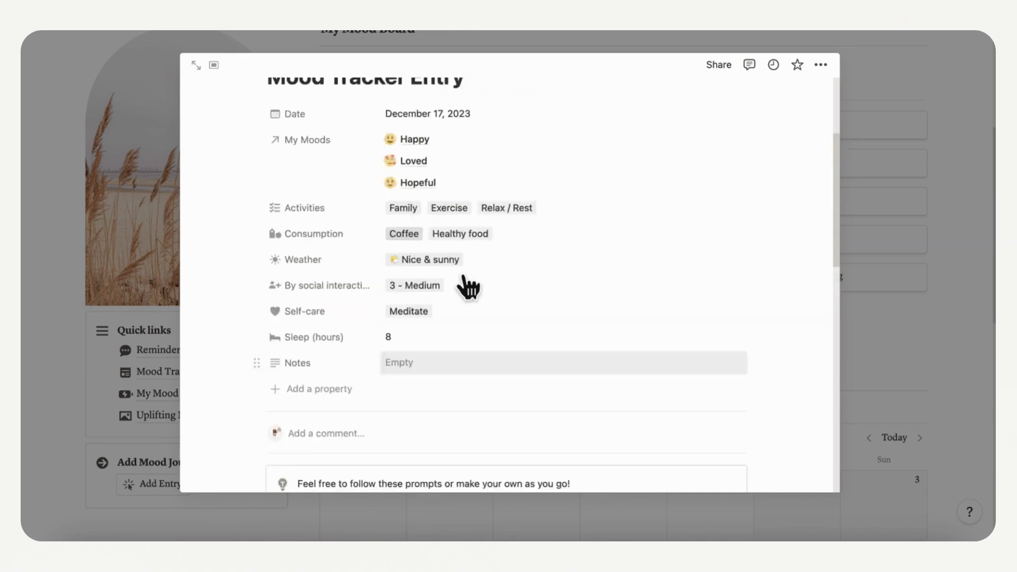
Step: Scroll through the entry's daily reflection question callouts
scroll(down, 3)
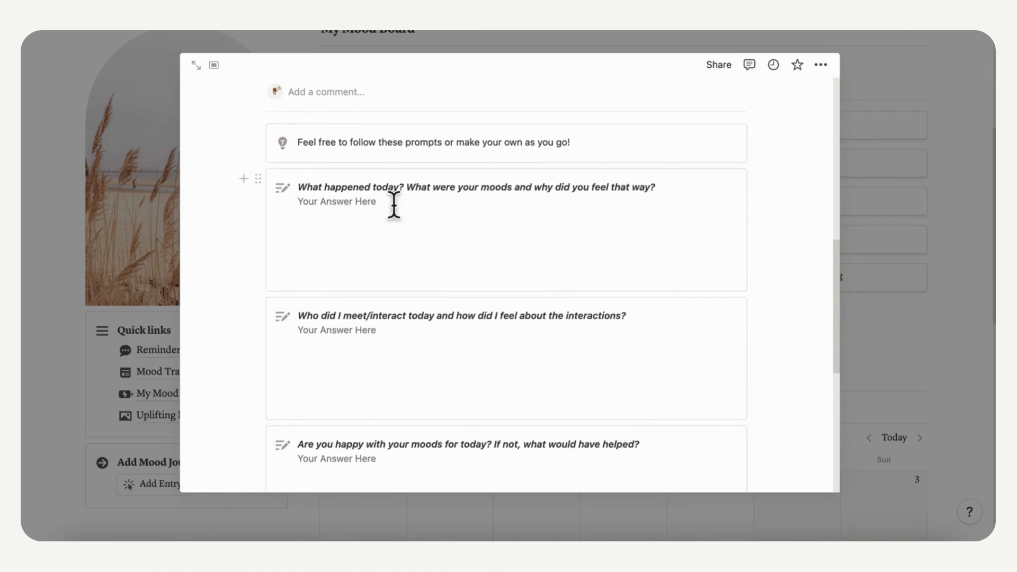
mouse_move(363, 219)
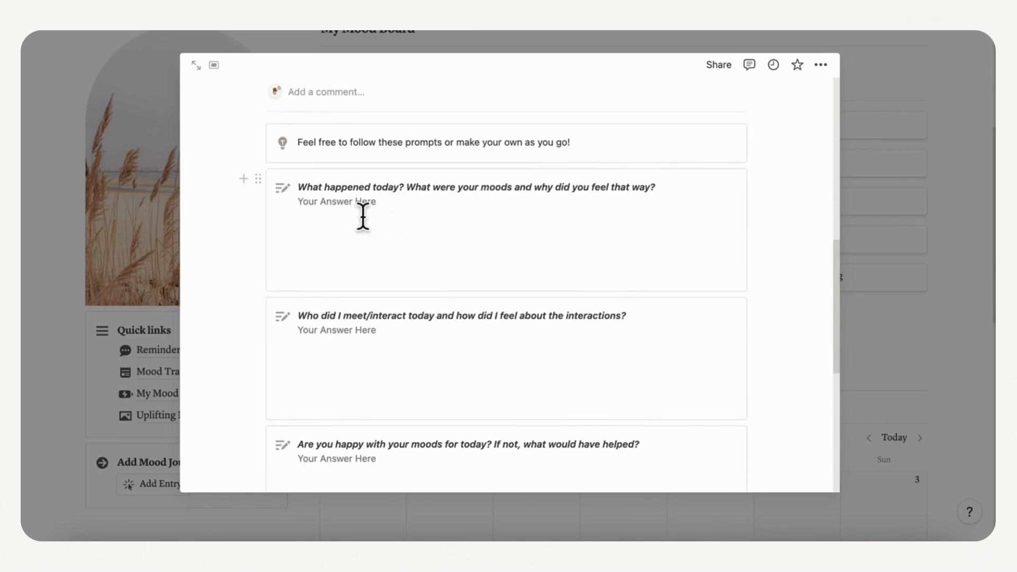
mouse_move(454, 221)
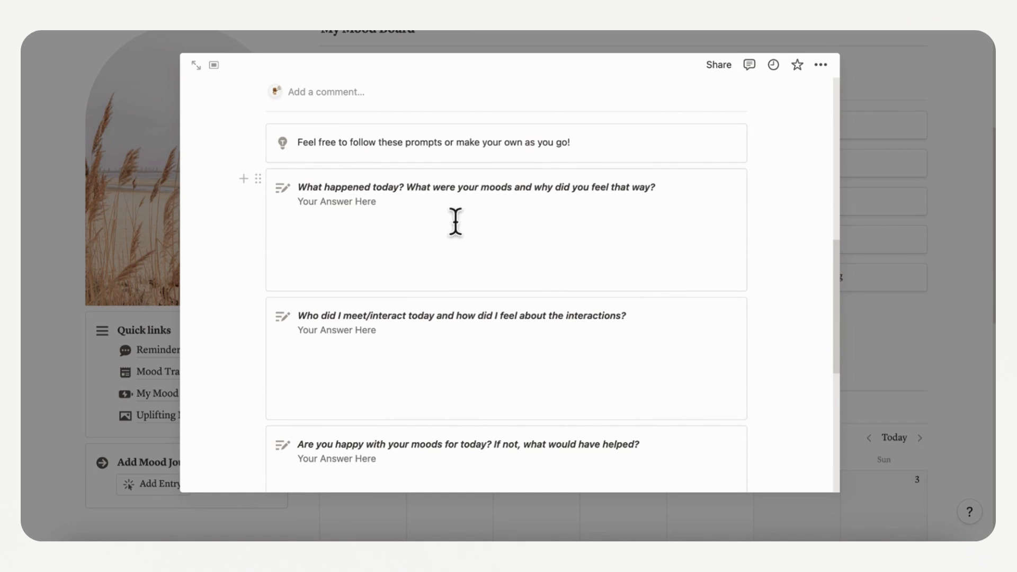
scroll(down, 3)
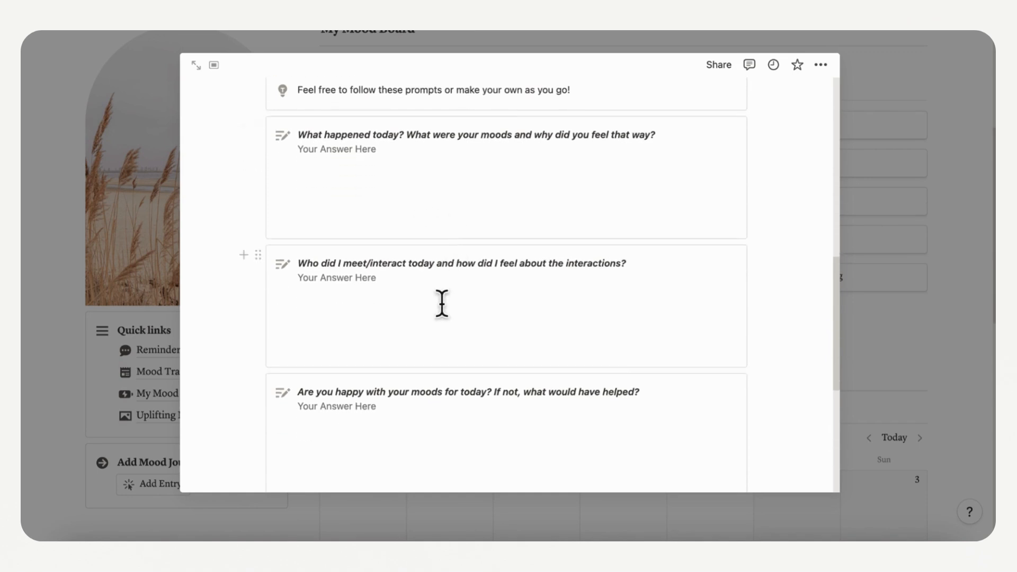
scroll(down, 3)
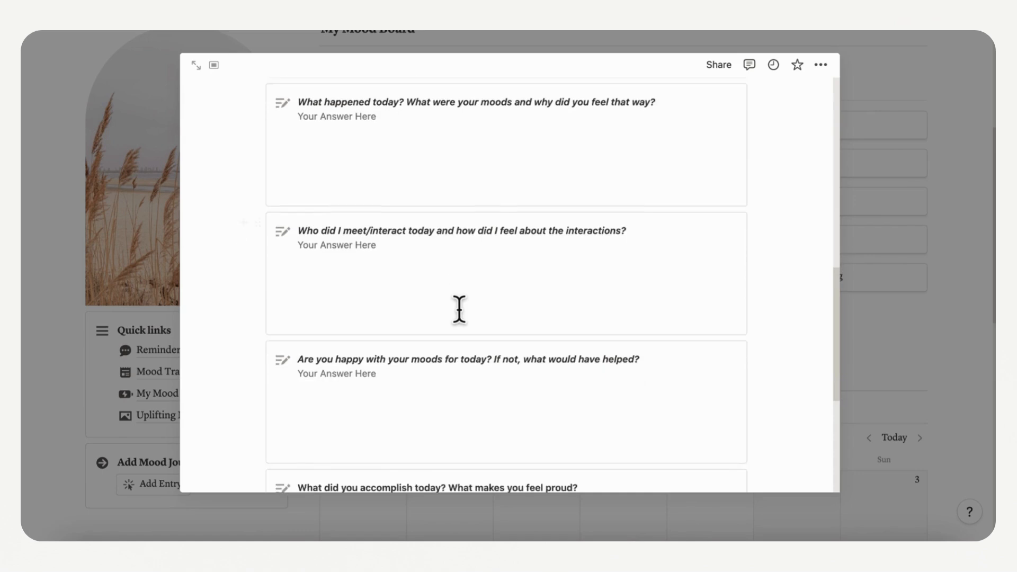
scroll(down, 3)
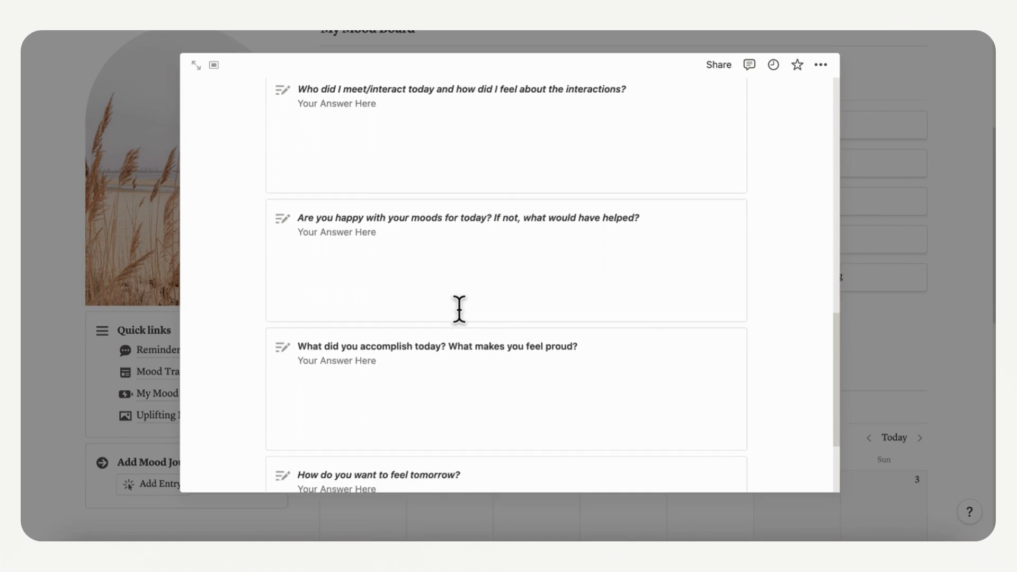
scroll(down, 3)
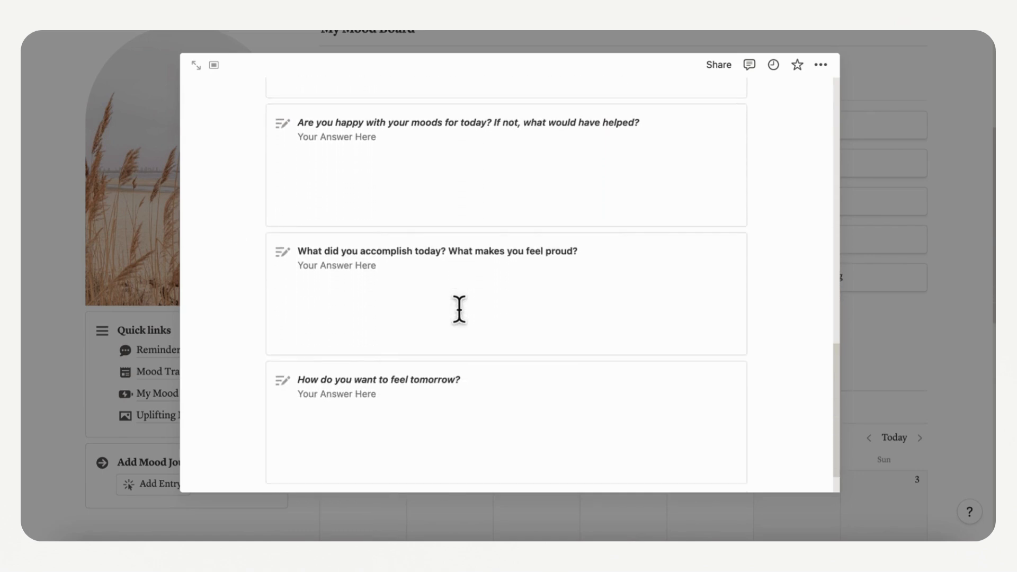
mouse_move(496, 287)
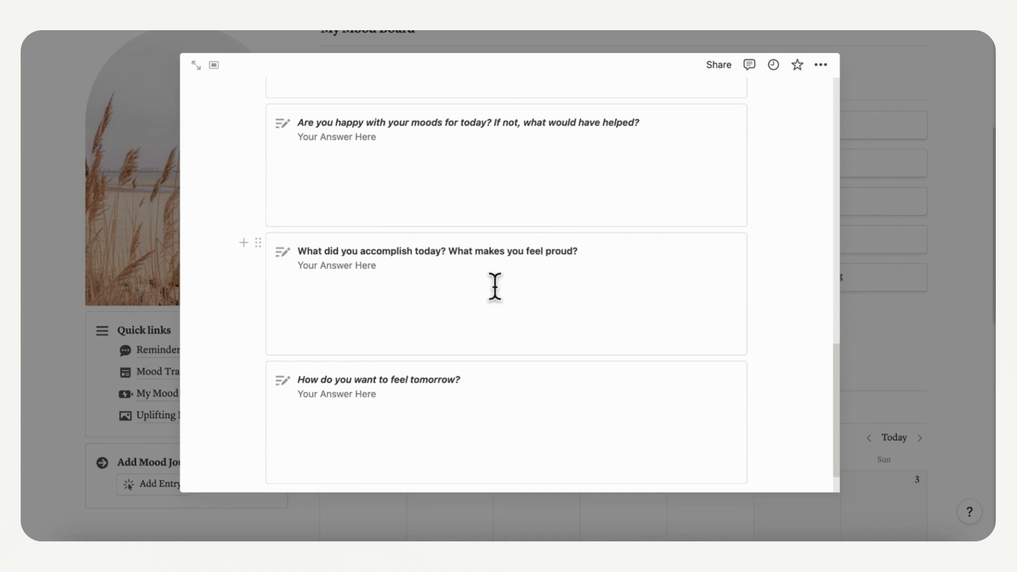
scroll(down, 3)
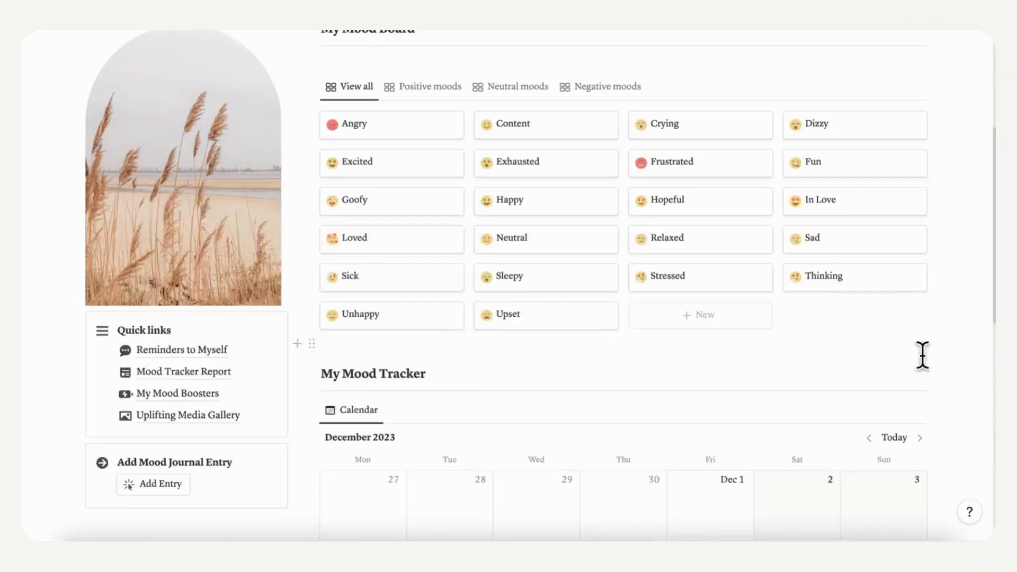
scroll(down, 3)
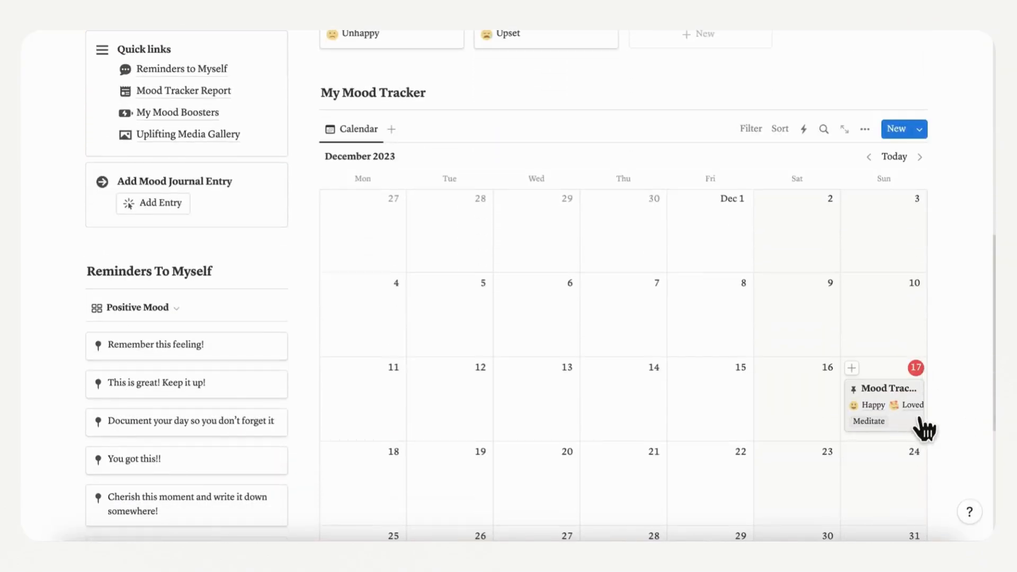
mouse_move(929, 446)
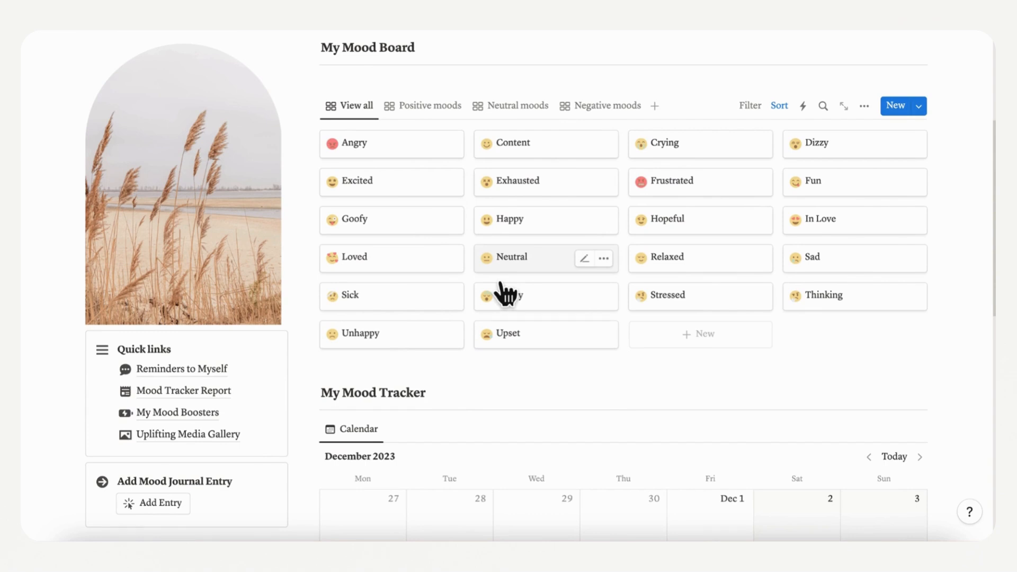
click(508, 219)
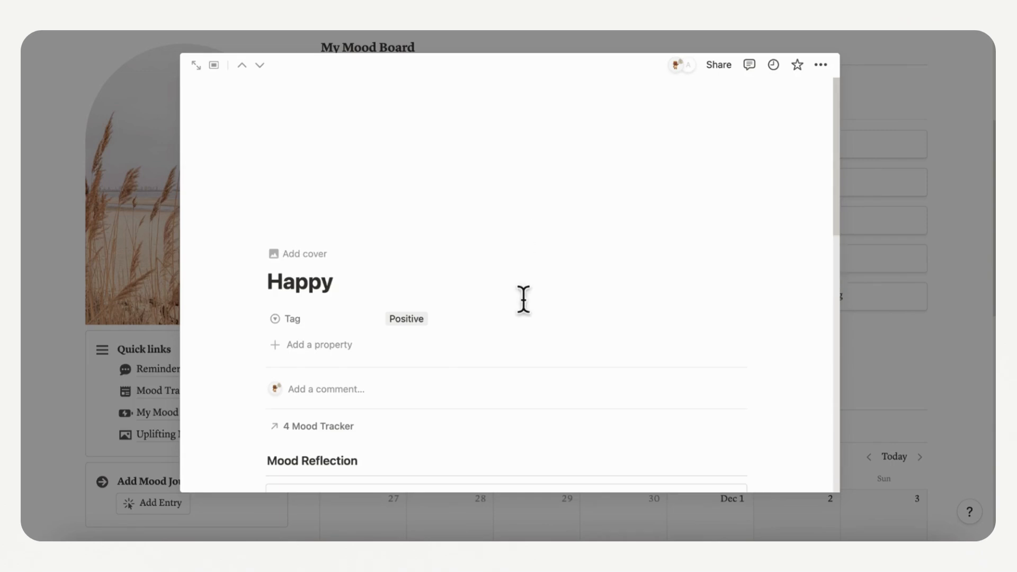
scroll(down, 3)
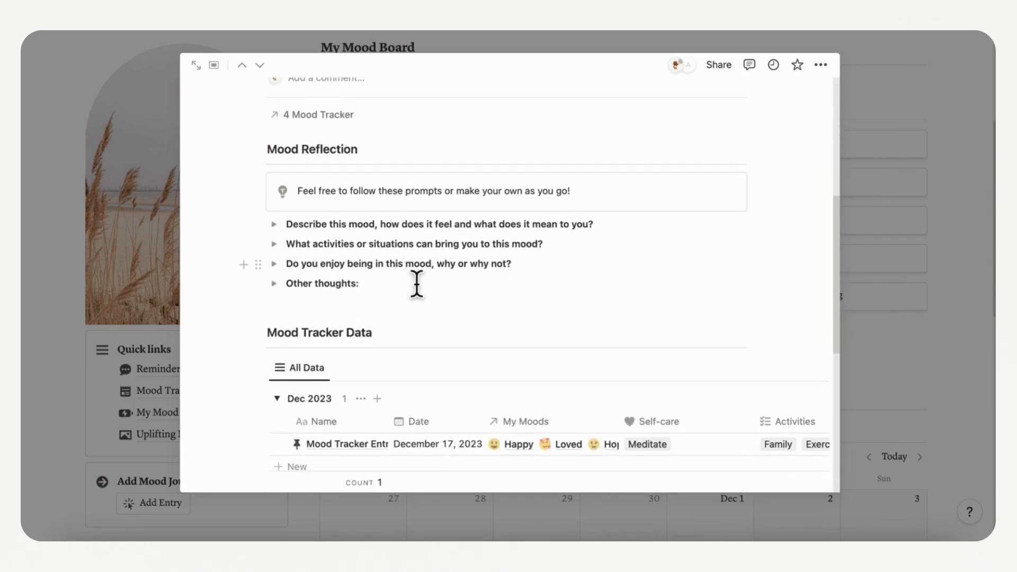
scroll(down, 3)
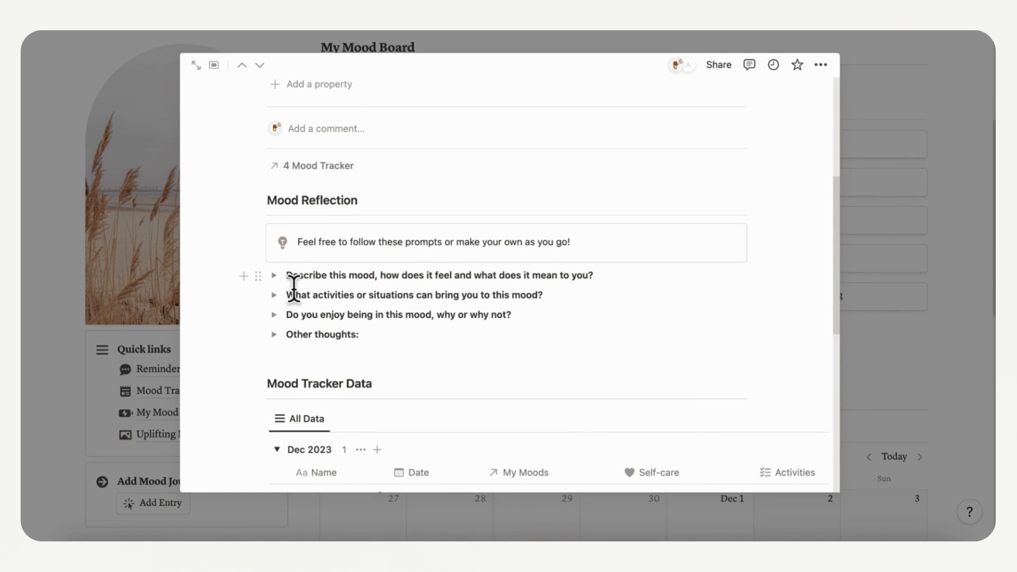
mouse_move(297, 305)
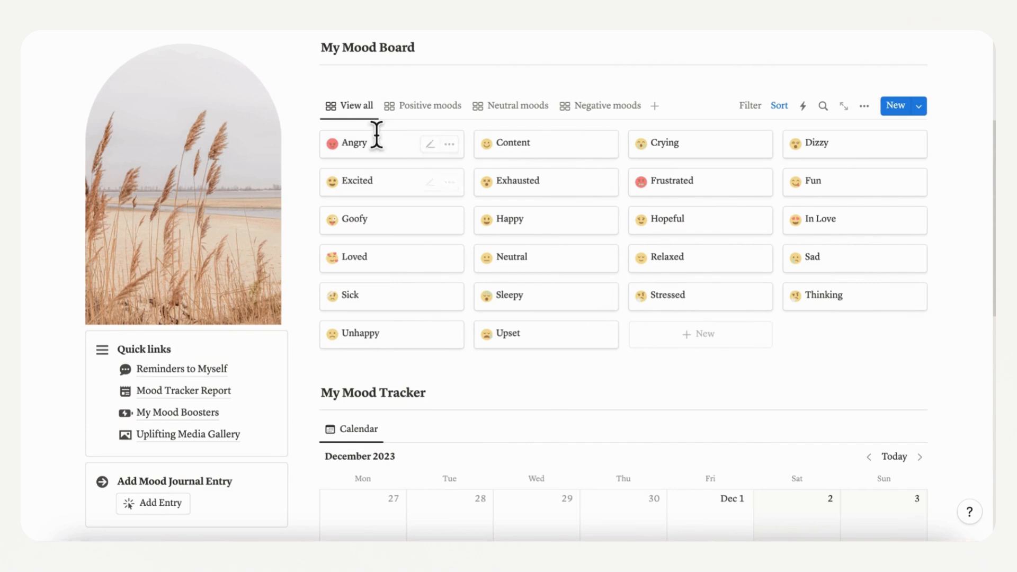
Step: Cycle through the Positive, Neutral and Negative mood views, ending on Positive moods
click(429, 106)
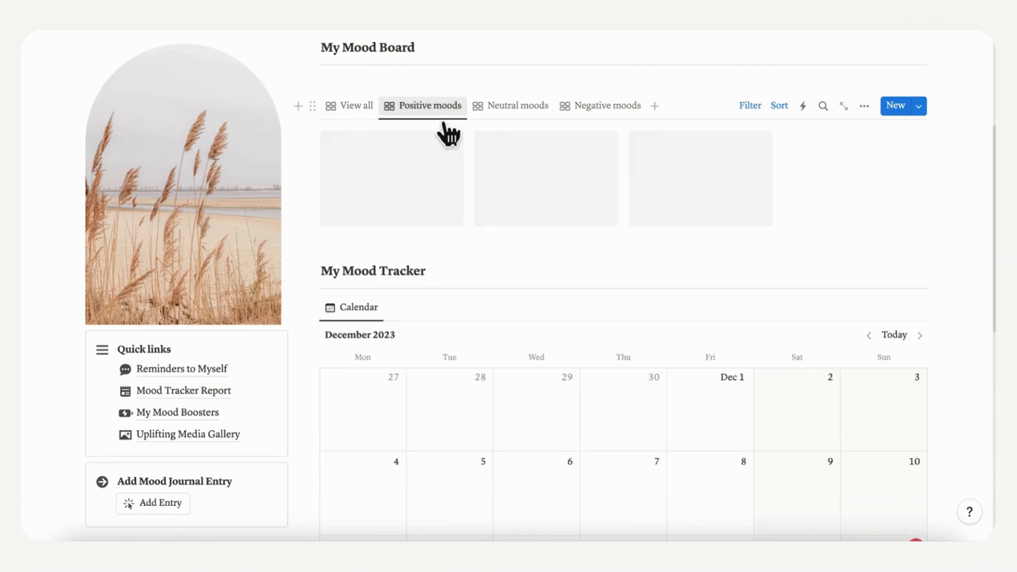
click(517, 105)
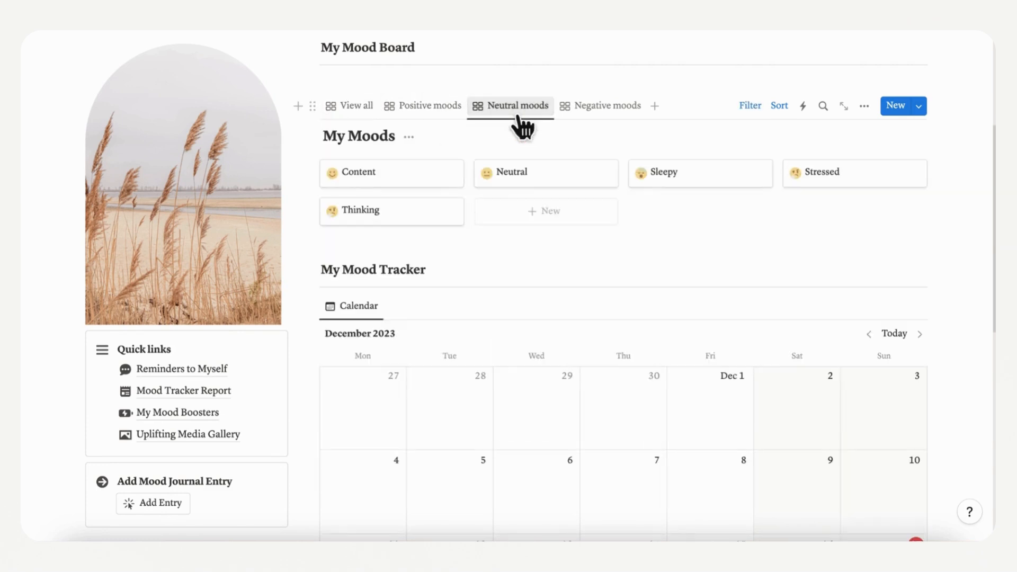
click(607, 105)
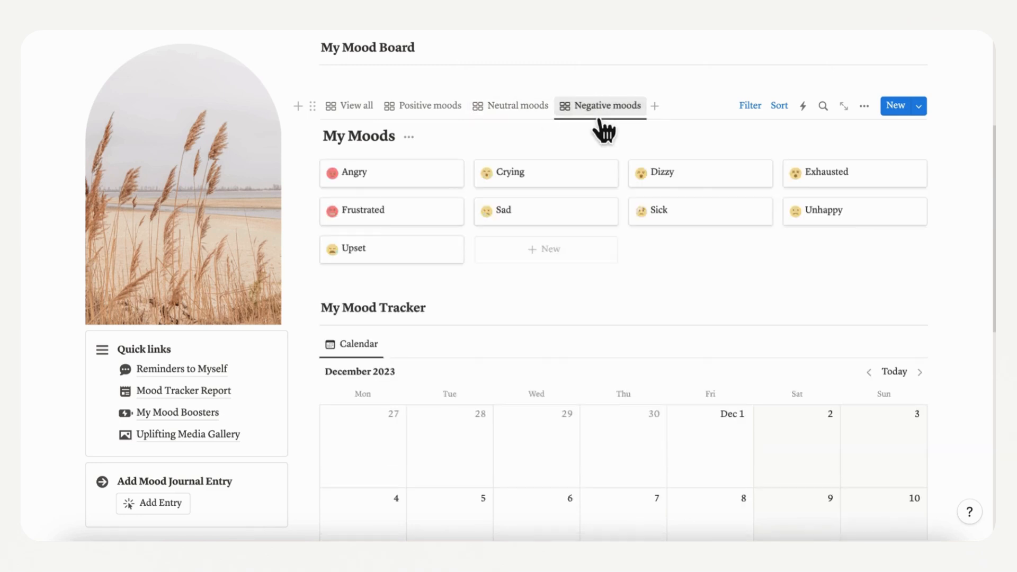
click(429, 106)
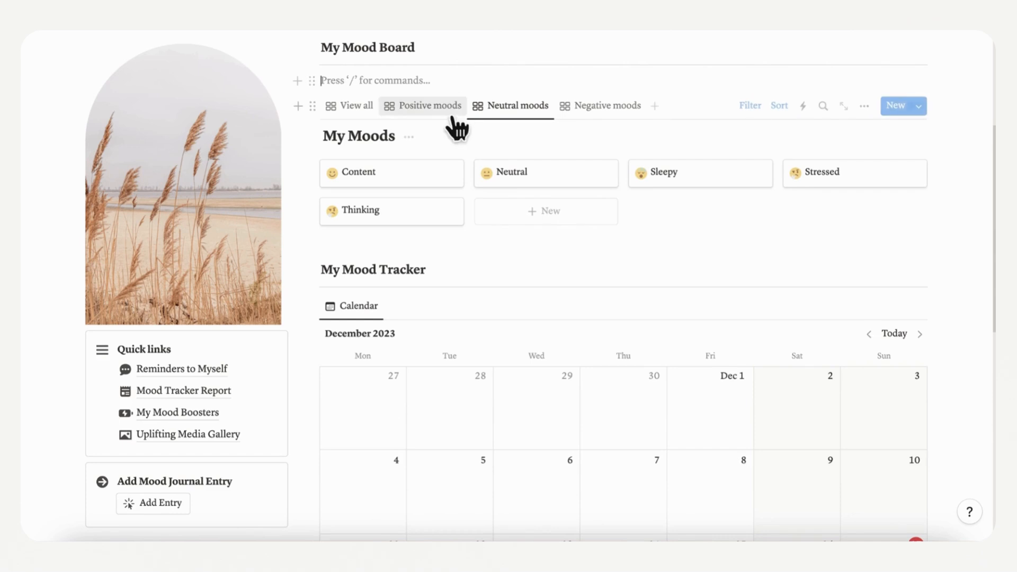
click(428, 105)
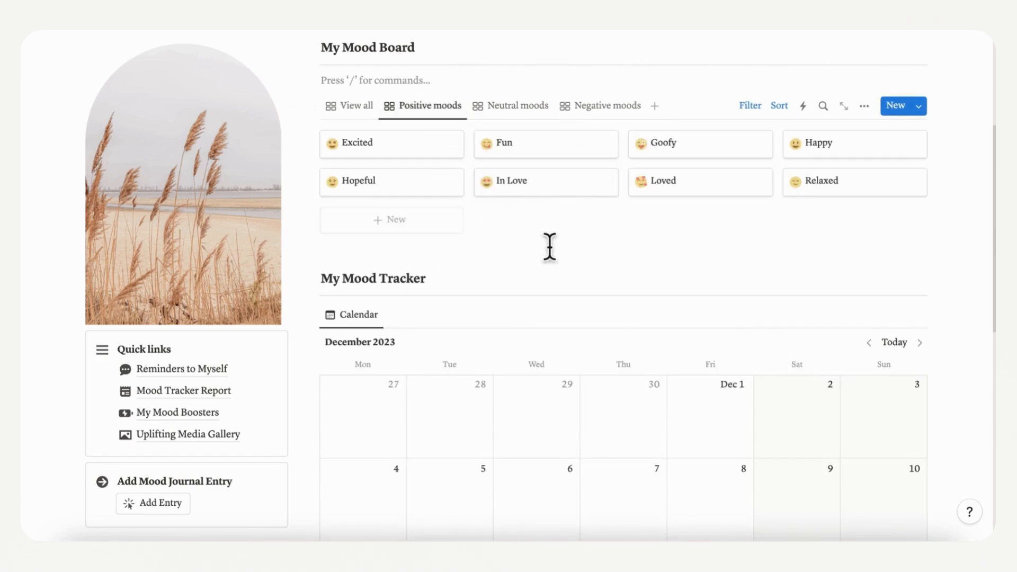
scroll(down, 3)
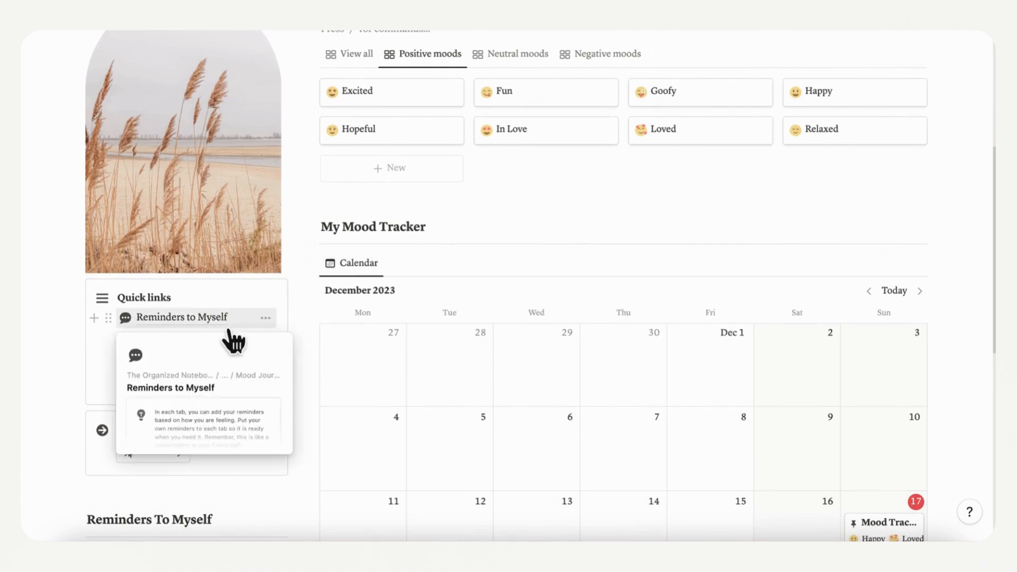
click(182, 317)
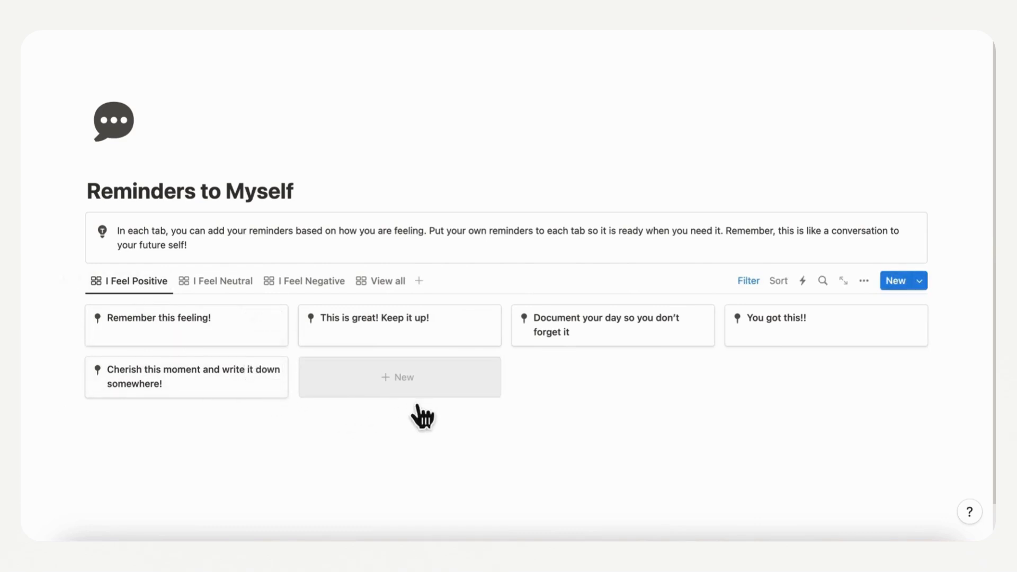
mouse_move(448, 360)
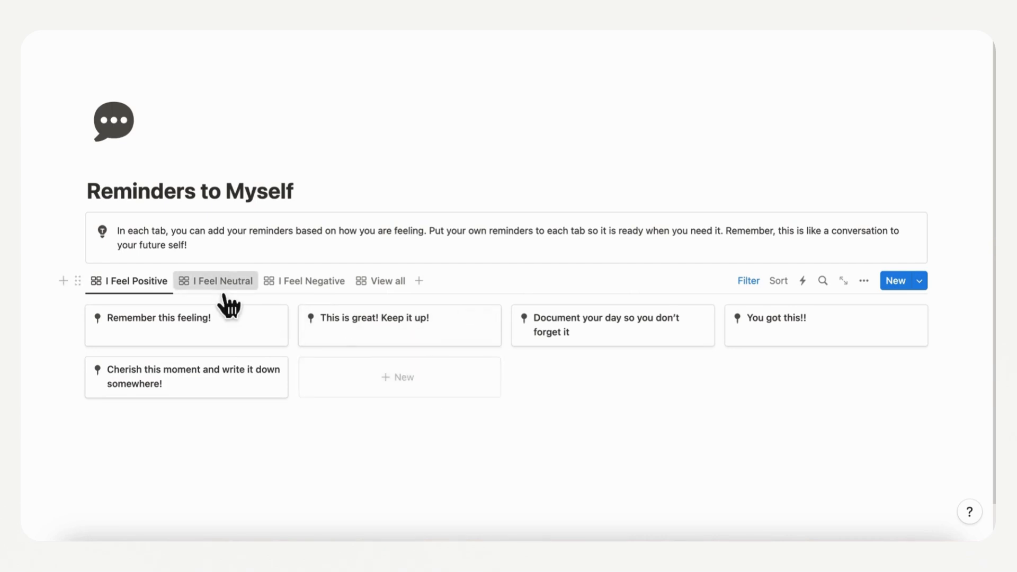
click(223, 280)
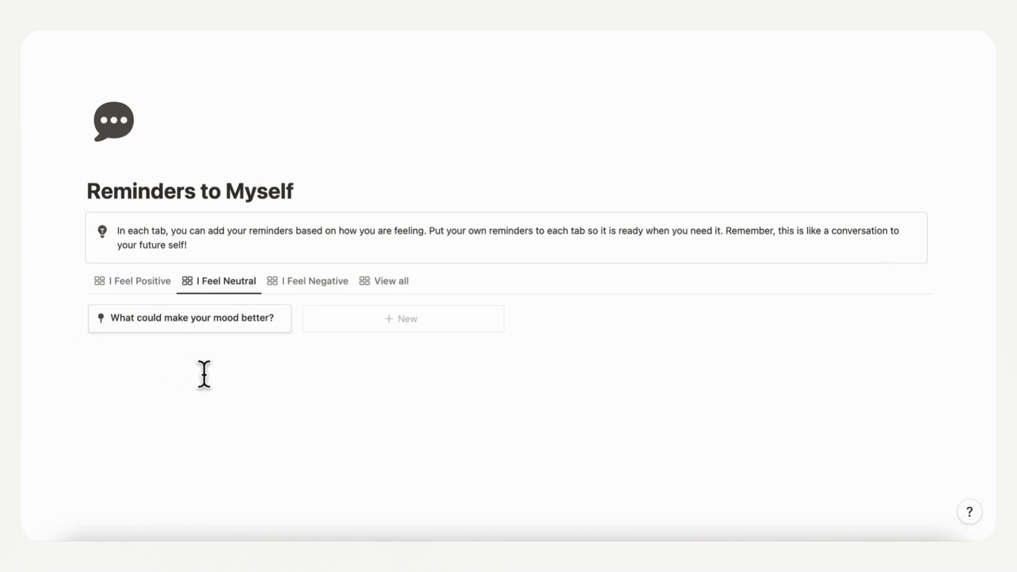
click(313, 280)
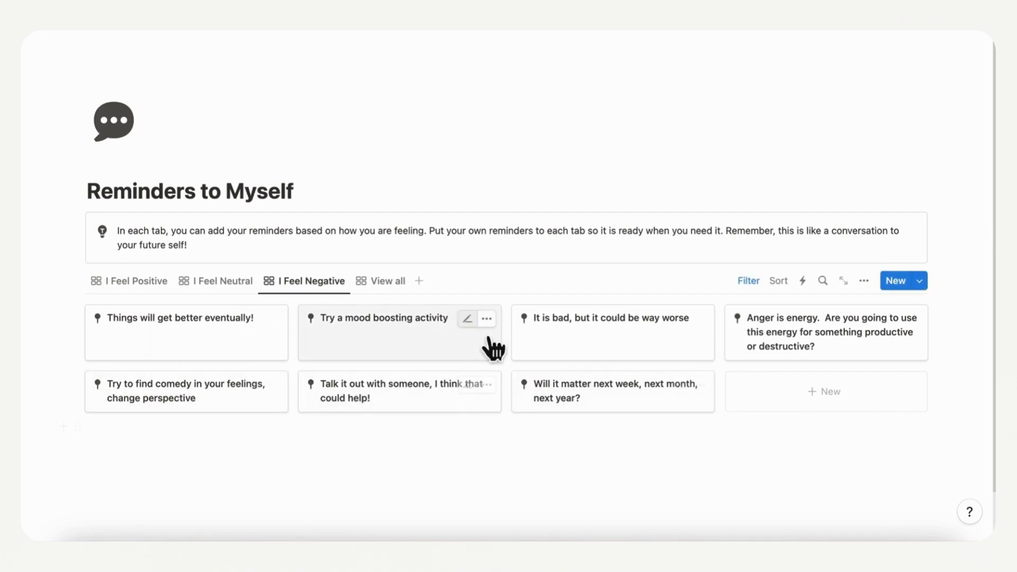
click(387, 280)
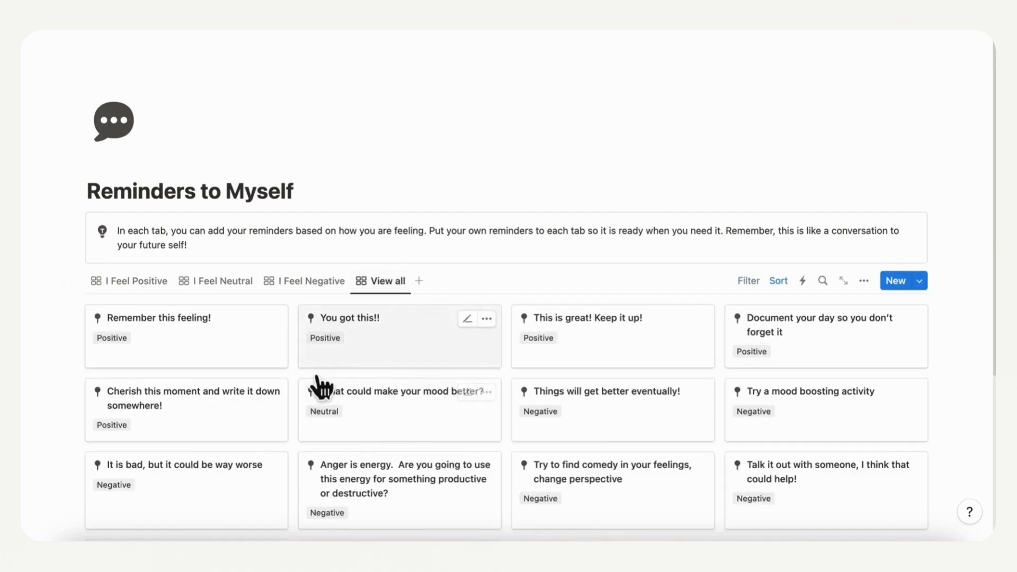
click(134, 280)
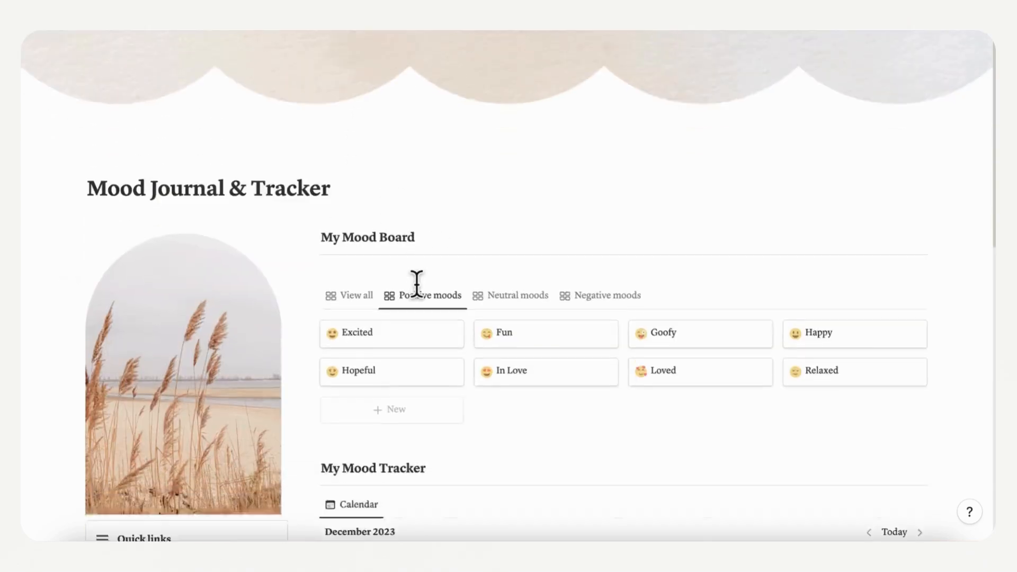
scroll(down, 3)
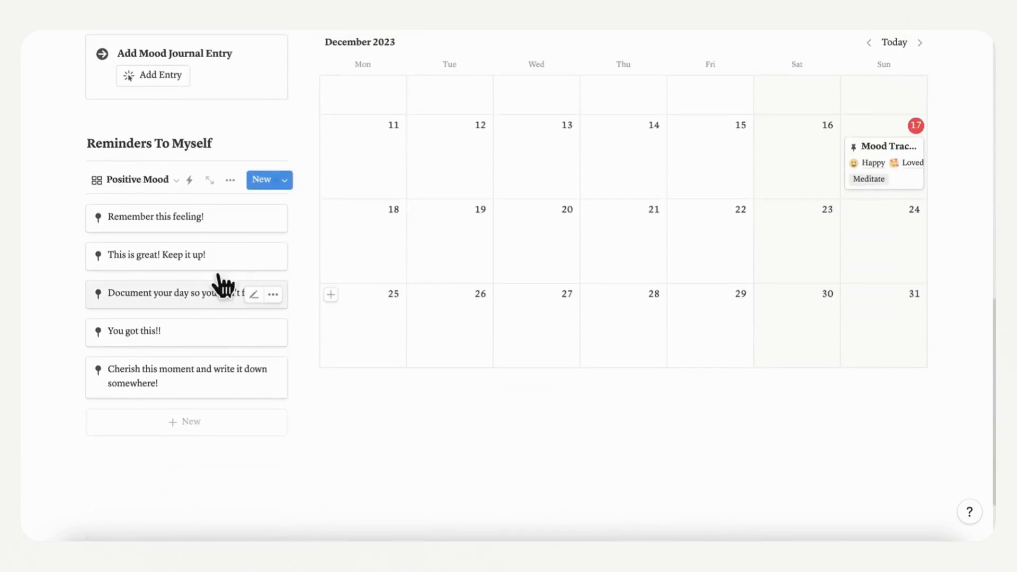
click(141, 179)
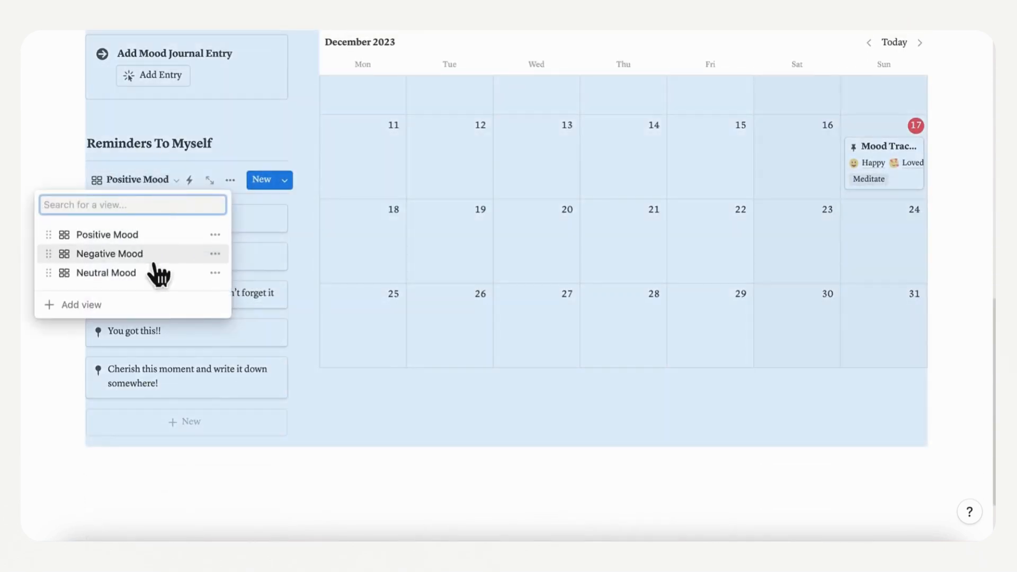
click(109, 254)
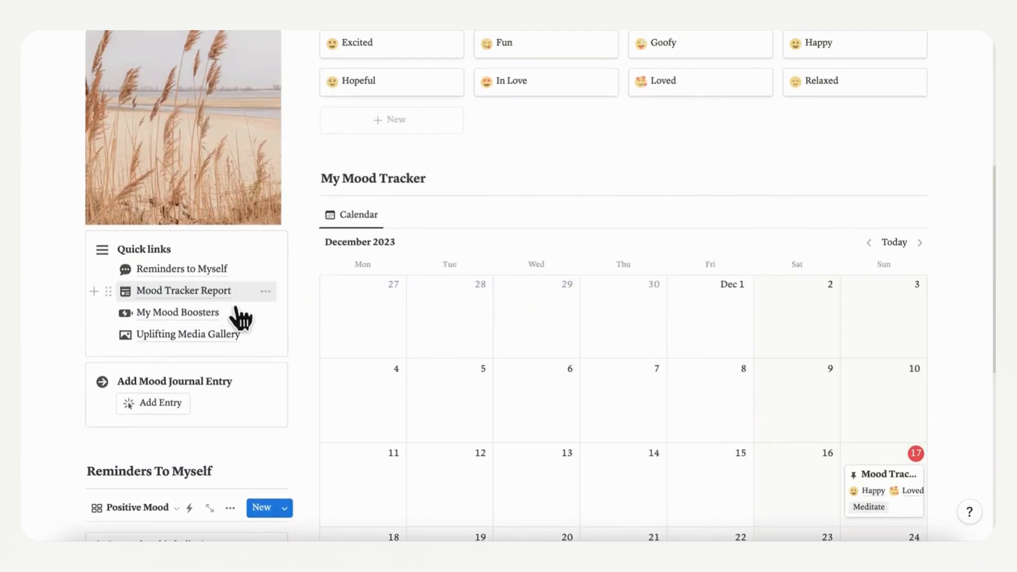
Step: Open the Mood Tracker Report and collapse its Happy and Hopeful groups
click(183, 291)
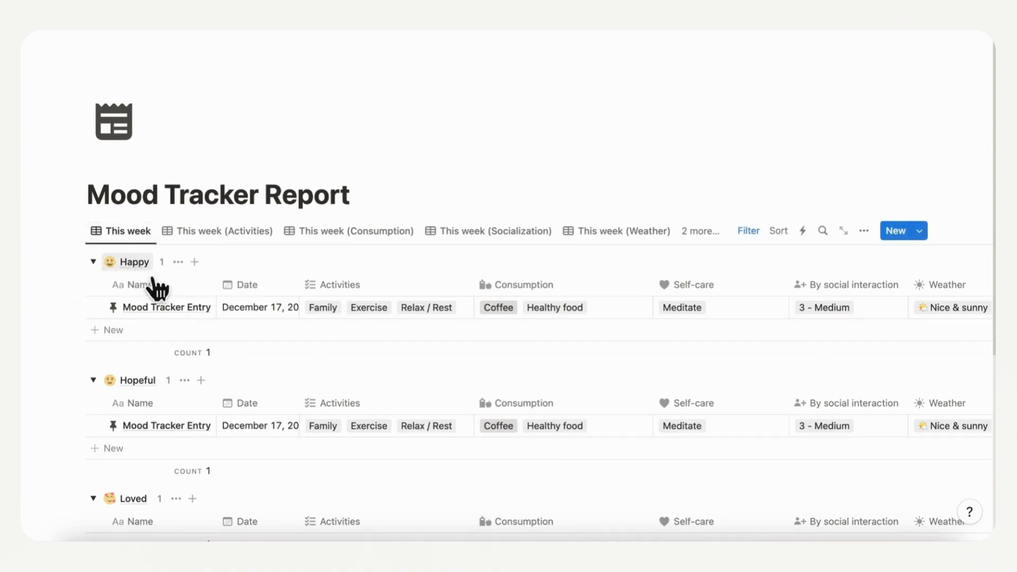
click(92, 261)
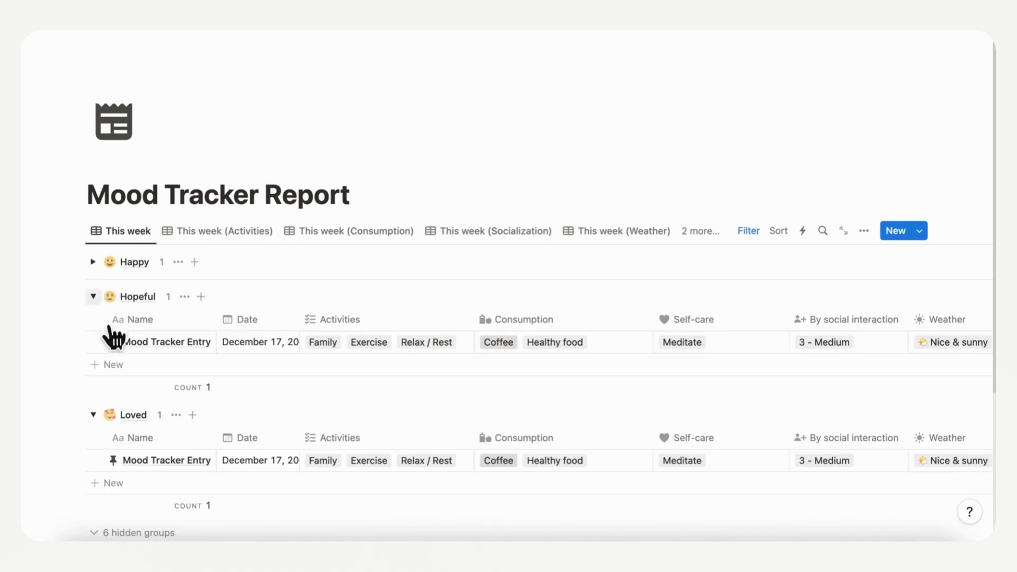
click(92, 296)
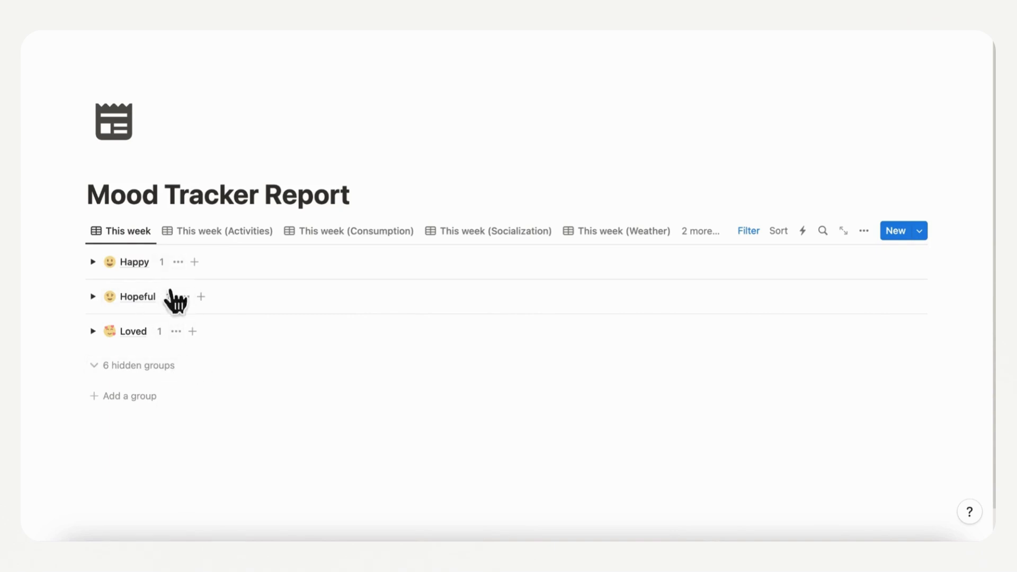
mouse_move(245, 258)
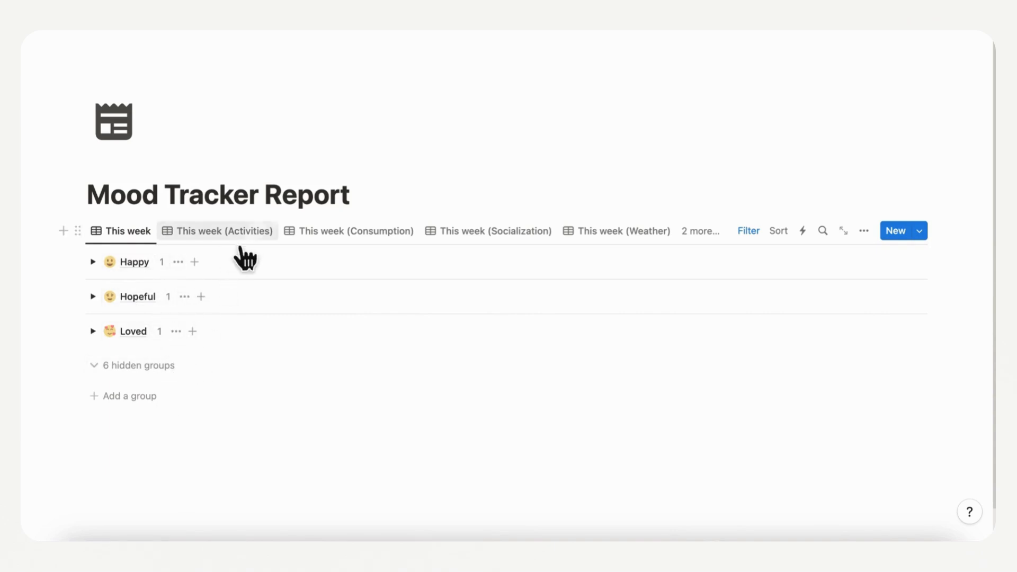
Step: Browse the report's Activities, Consumption, Weather, Self-care and This month views
click(224, 230)
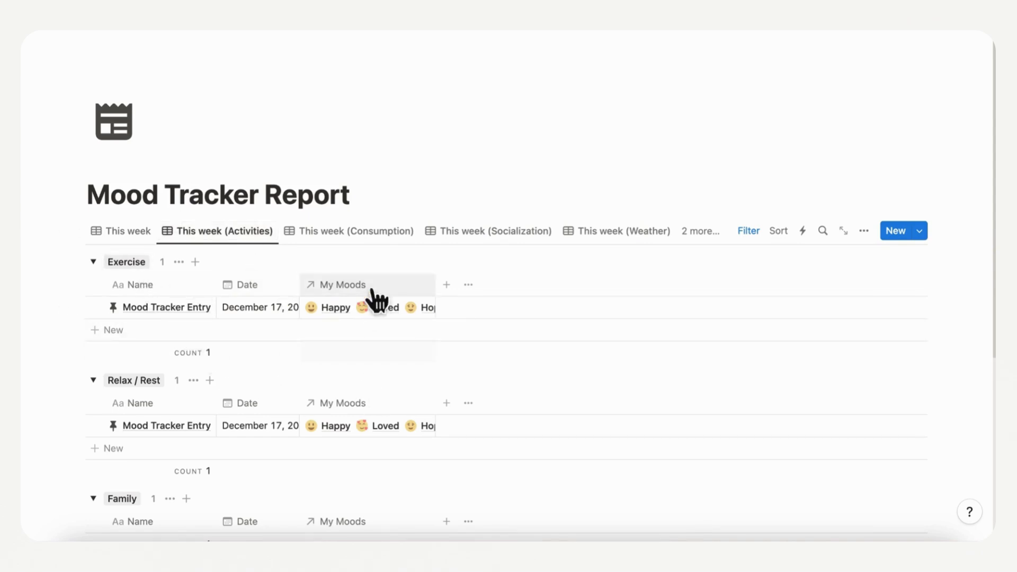
mouse_move(330, 328)
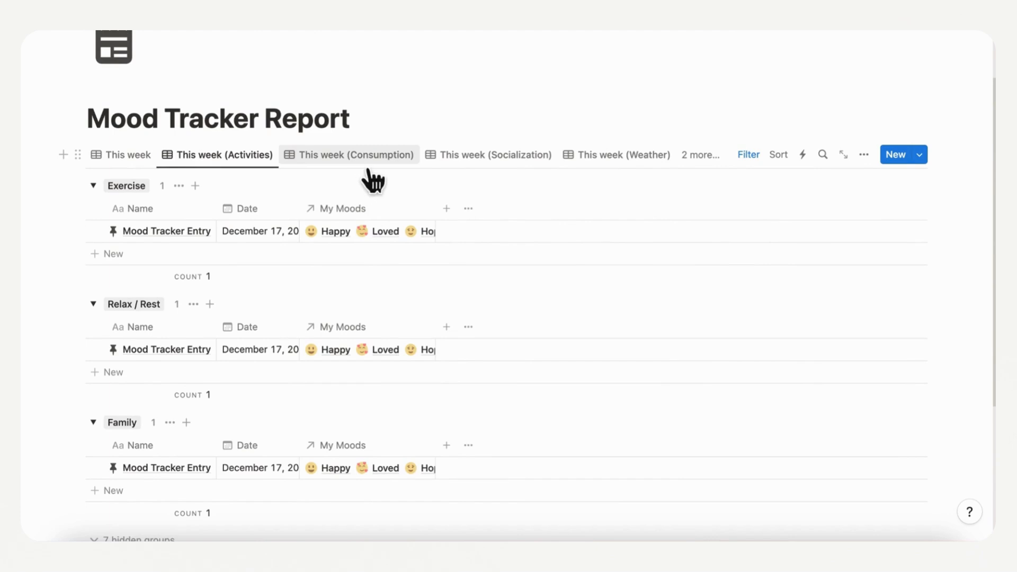
click(354, 154)
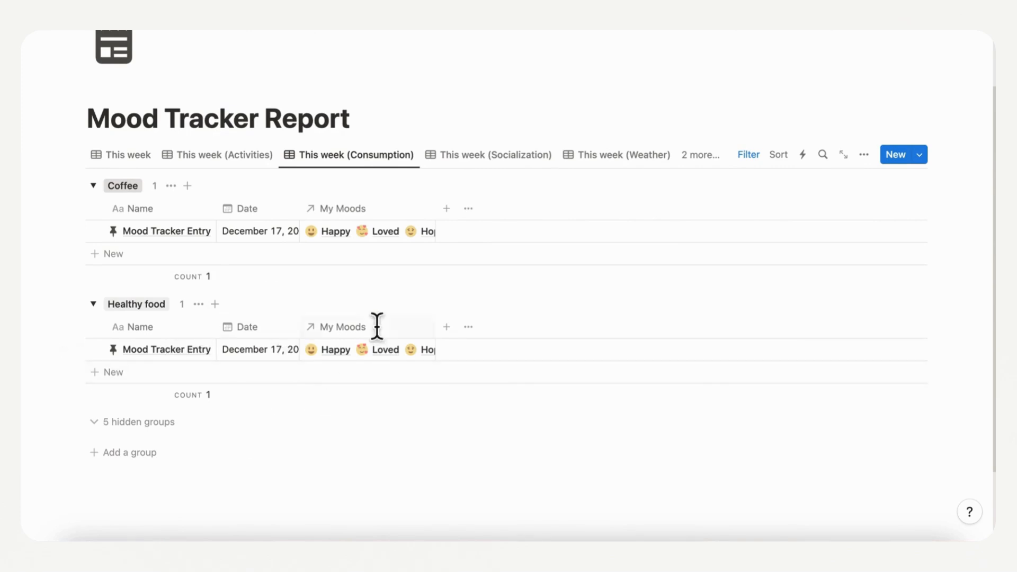
click(494, 154)
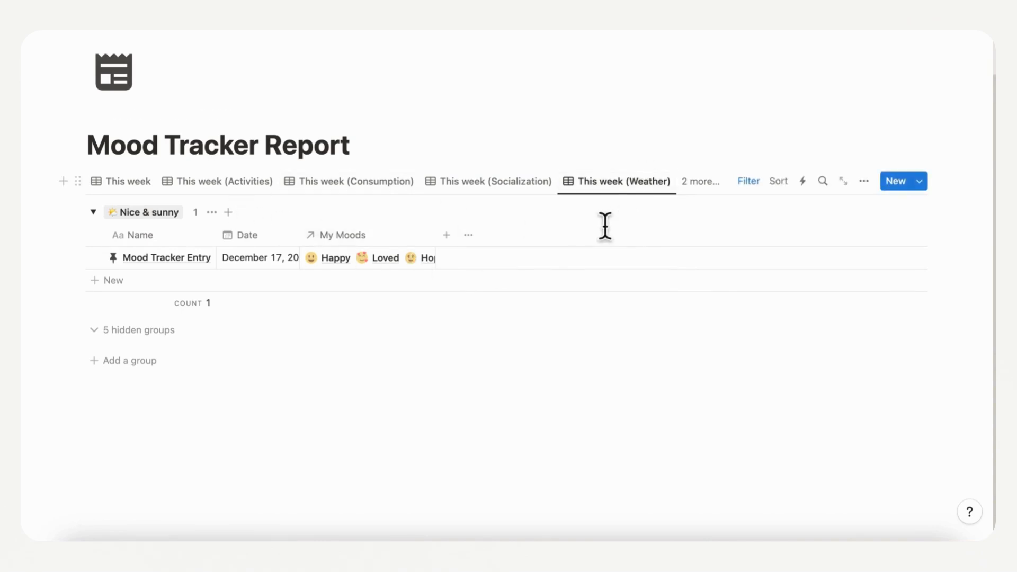
click(700, 181)
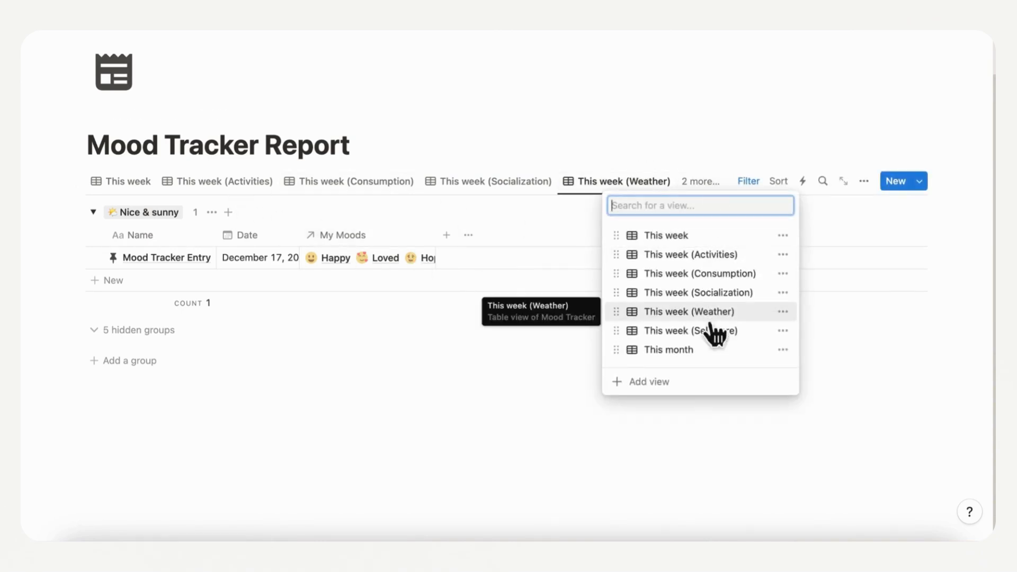
click(690, 330)
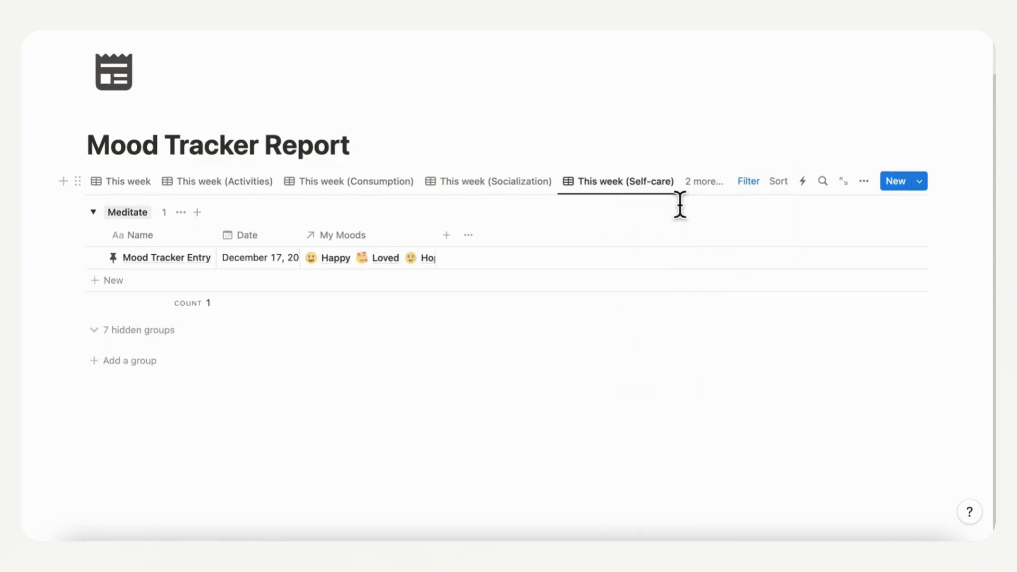
click(703, 181)
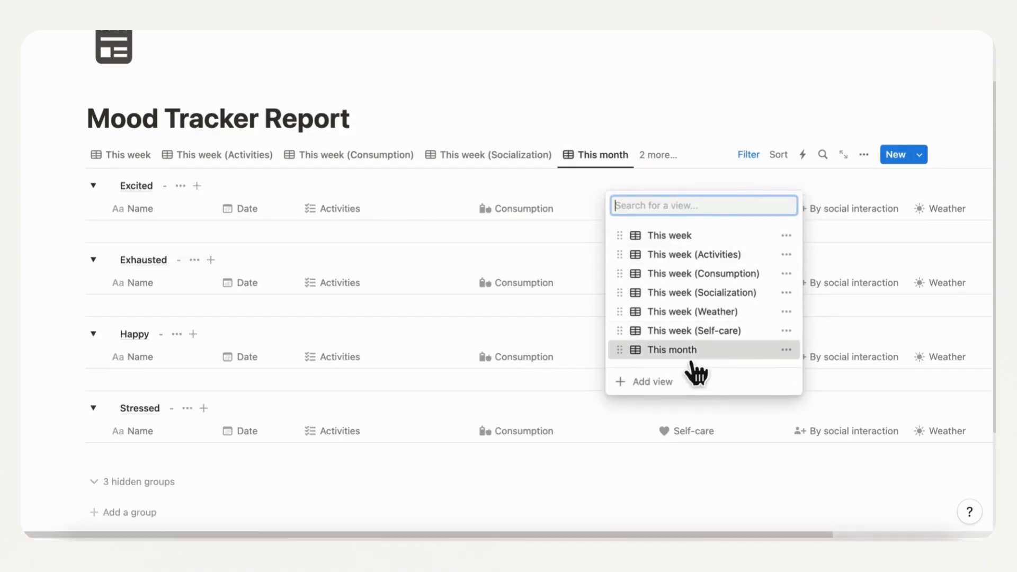
click(677, 350)
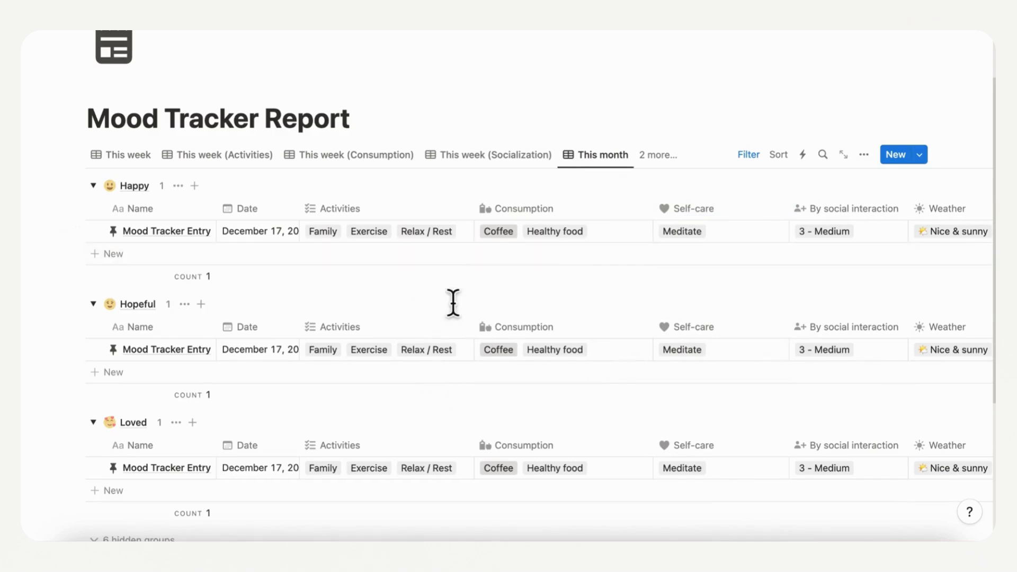
scroll(down, 3)
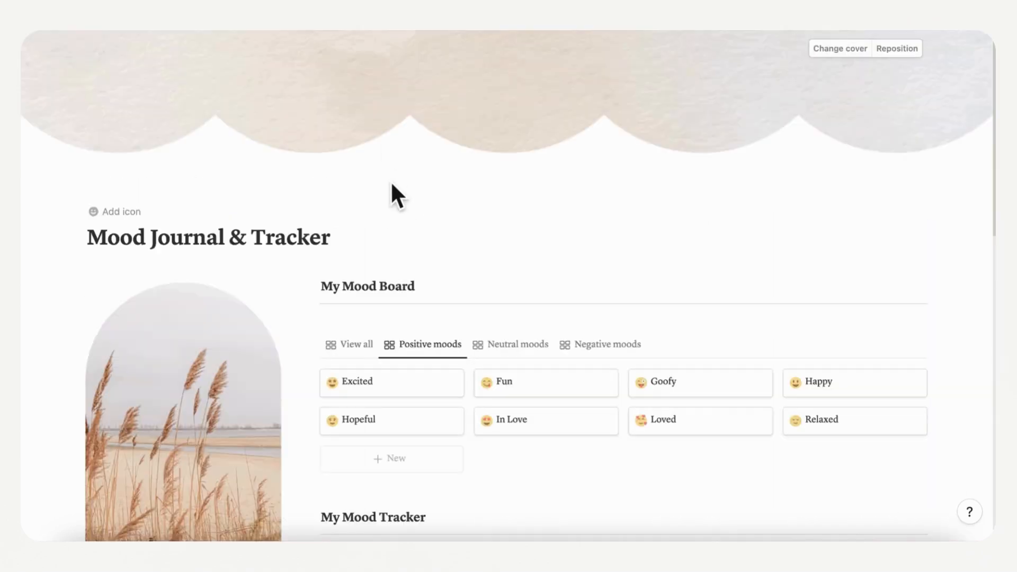
Step: Open My Mood Boosters from Quick links and scroll through its board
scroll(down, 3)
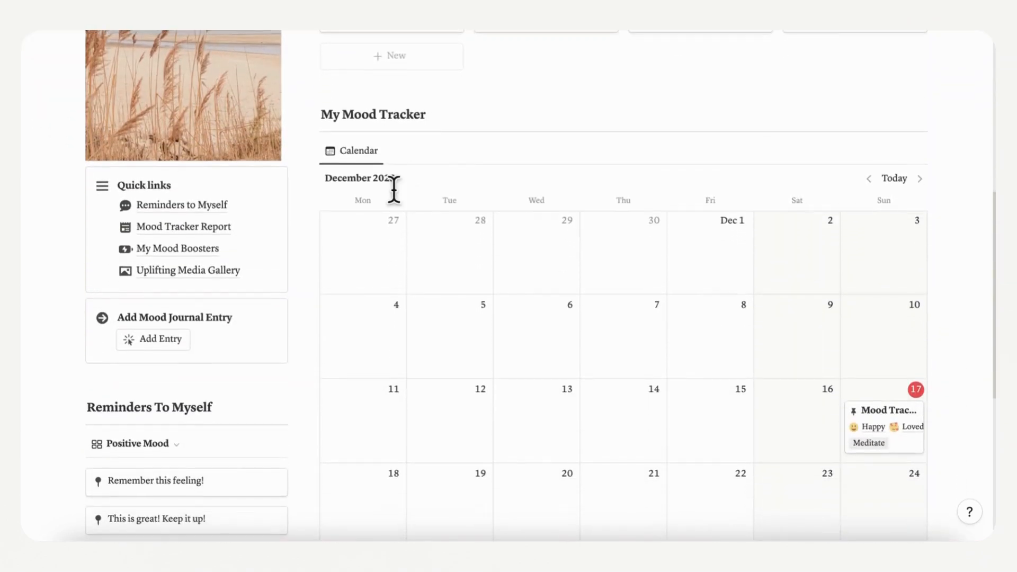
mouse_move(176, 248)
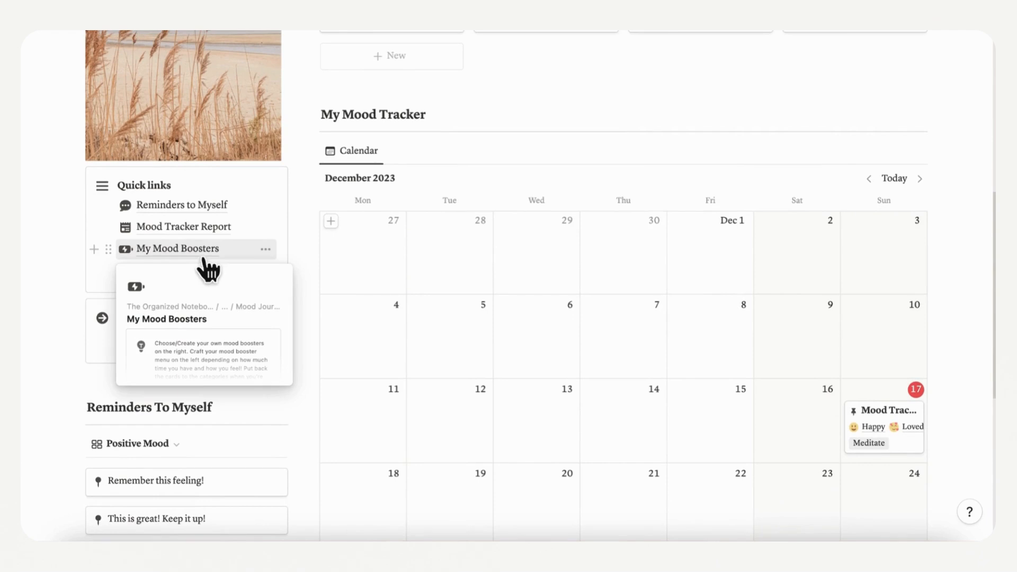
click(174, 249)
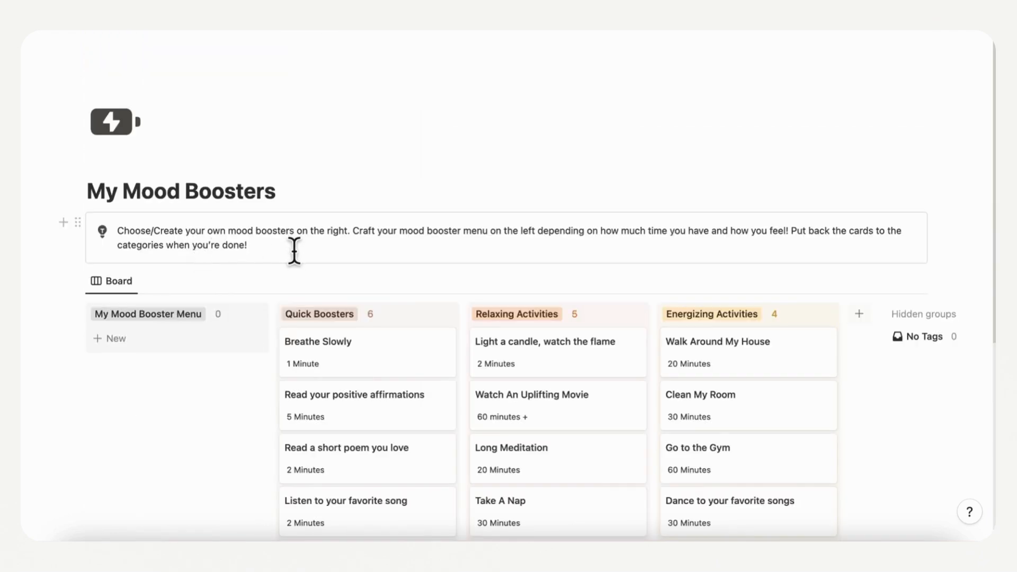
scroll(down, 3)
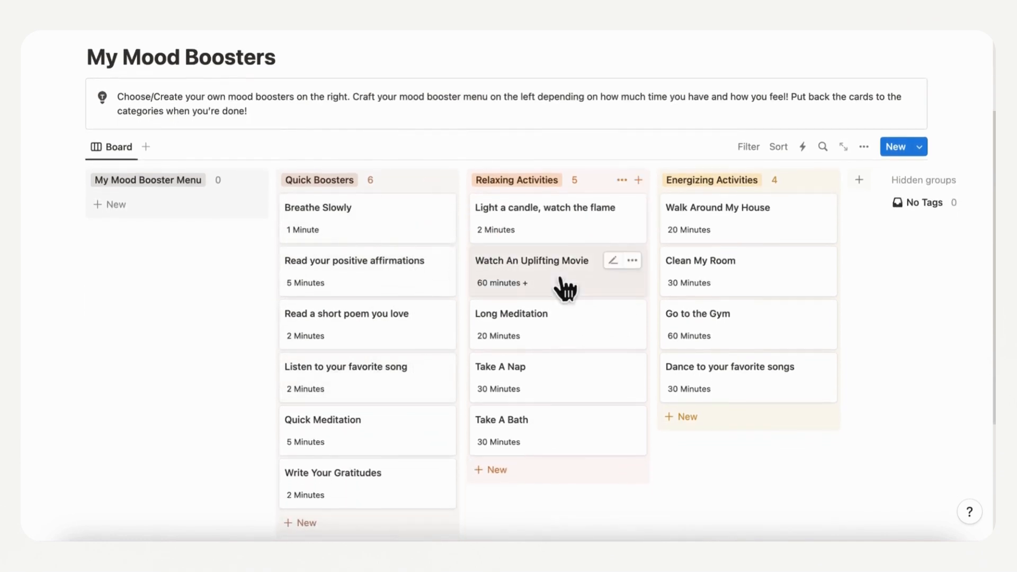
mouse_move(595, 292)
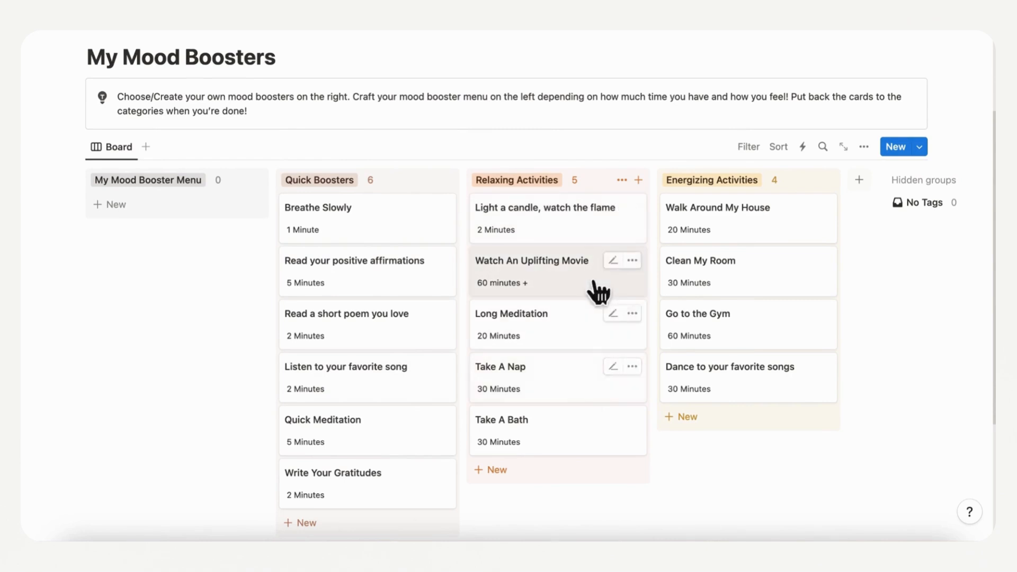
mouse_move(714, 317)
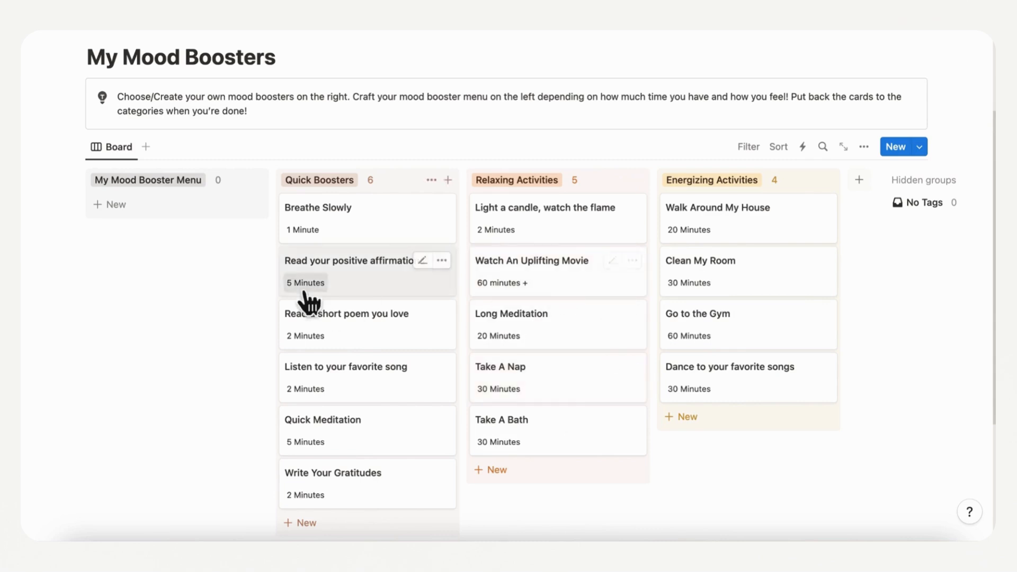
mouse_move(237, 352)
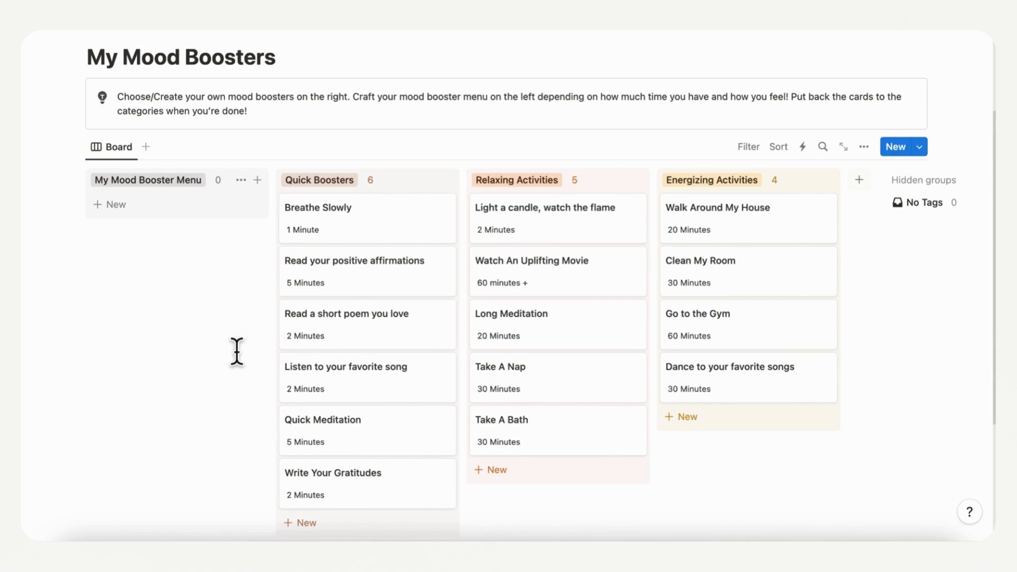
mouse_move(364, 321)
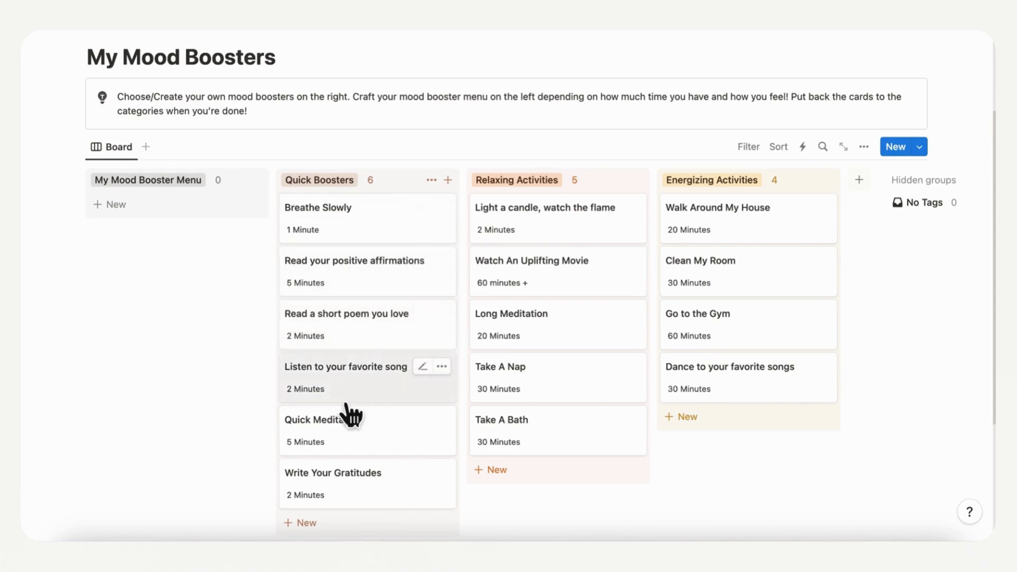
mouse_move(530, 337)
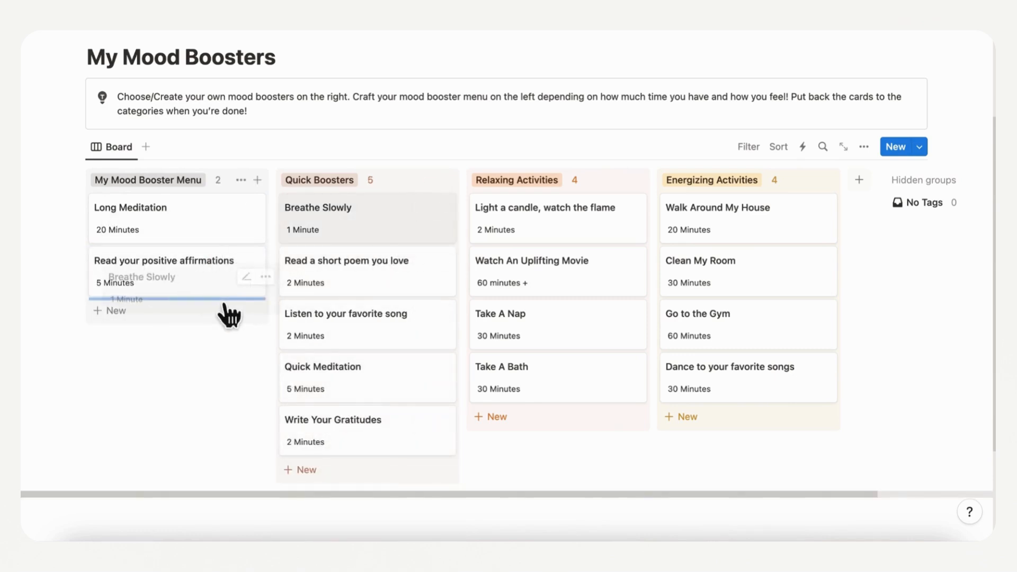
Step: Drag Breathe Slowly into the booster menu, then return the cards to Quick Boosters
drag(317, 217, 175, 305)
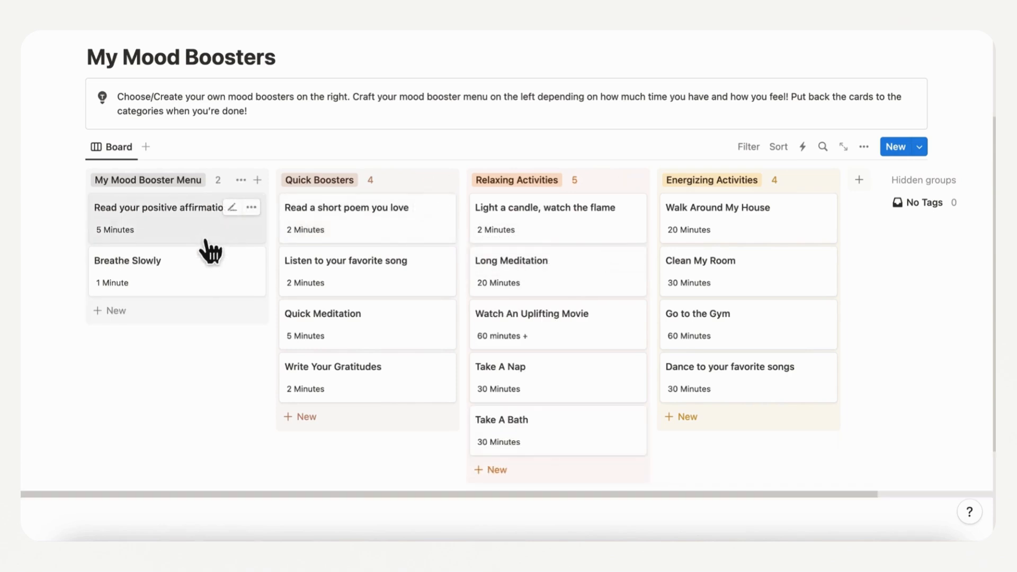
drag(175, 217, 367, 243)
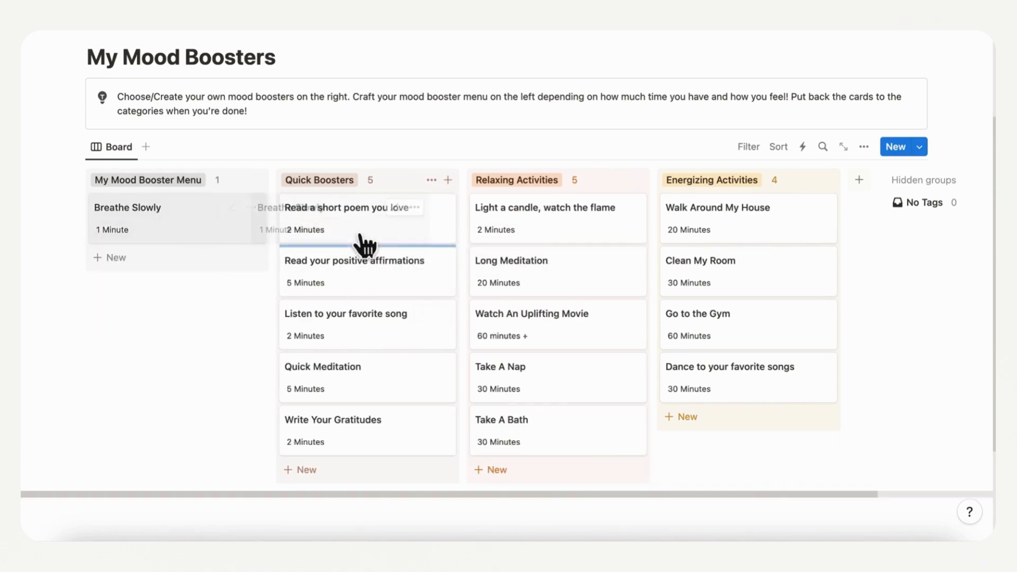
drag(127, 207, 354, 260)
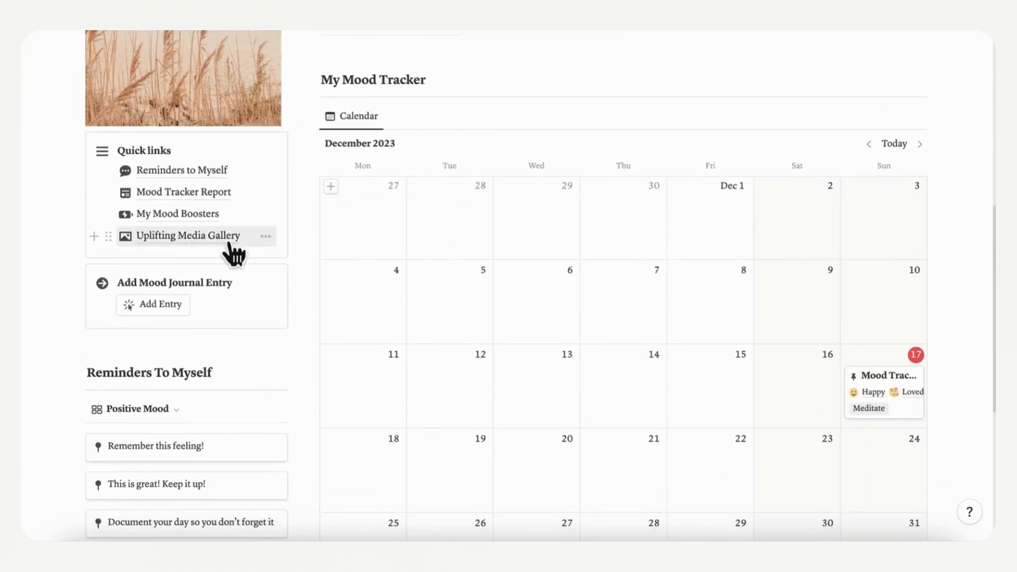
Step: Open the Uplifting Media Gallery and view Writing, Music and Photos, then View All
click(188, 235)
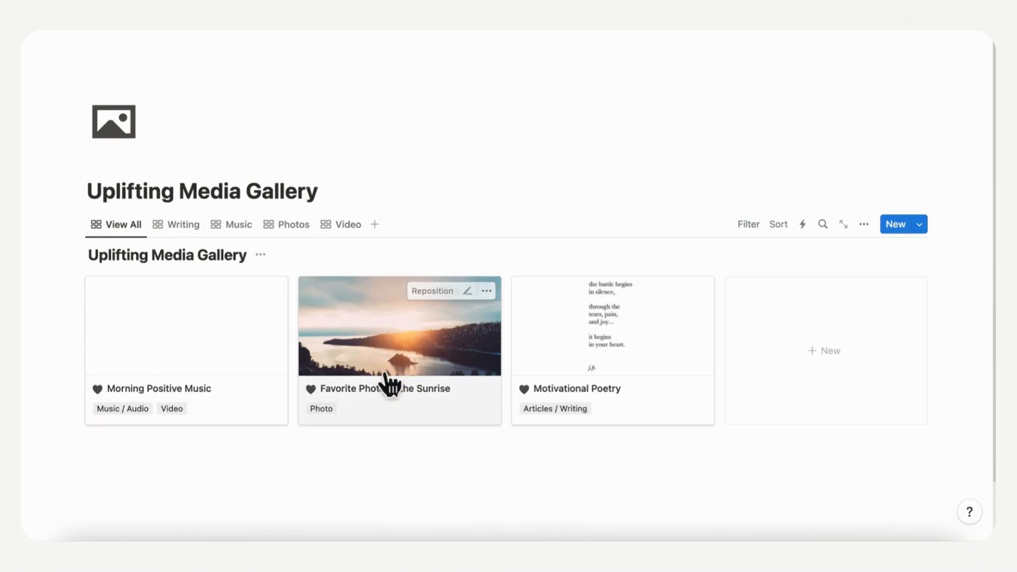
click(184, 224)
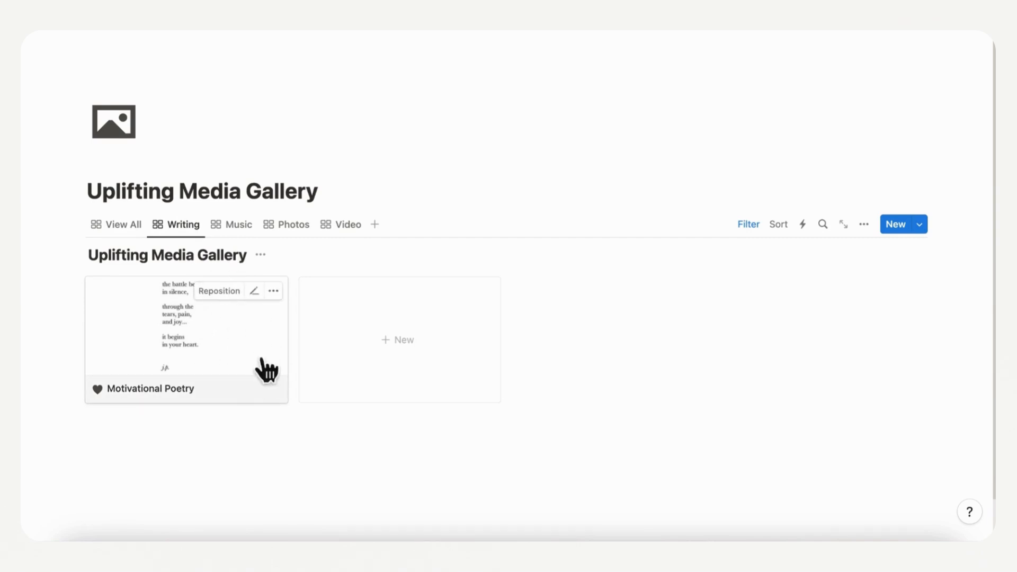
click(238, 223)
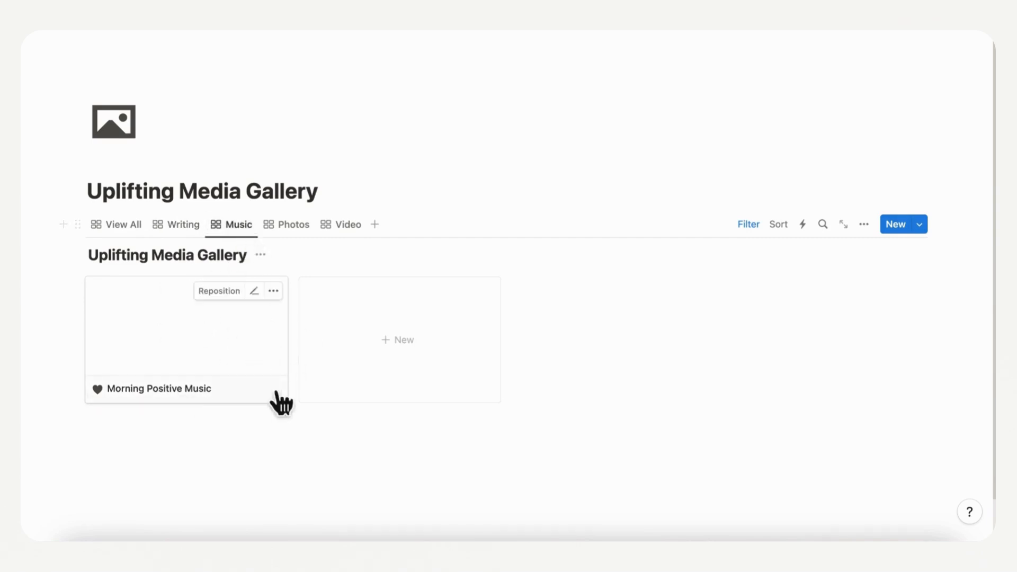
click(292, 224)
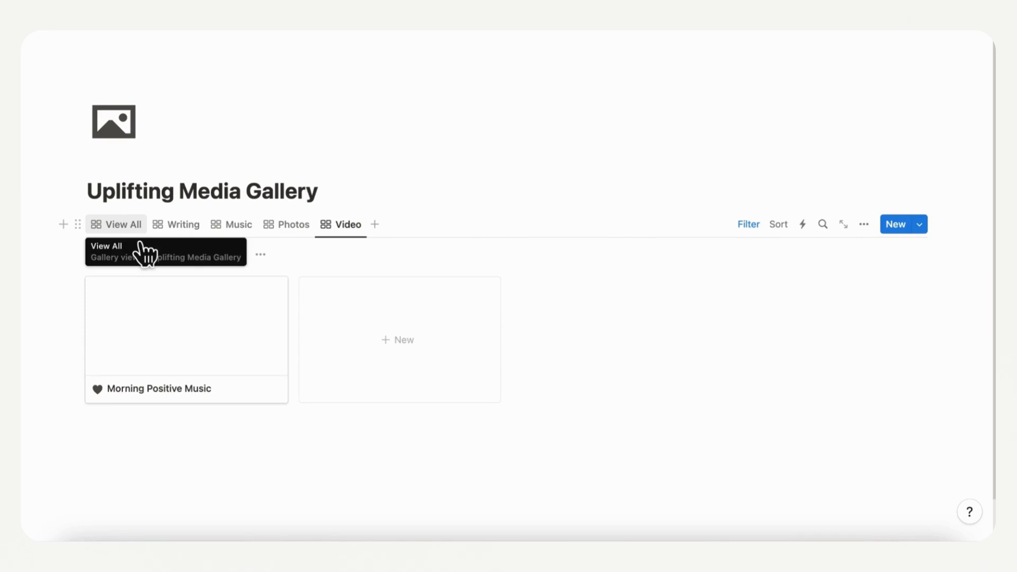
click(122, 224)
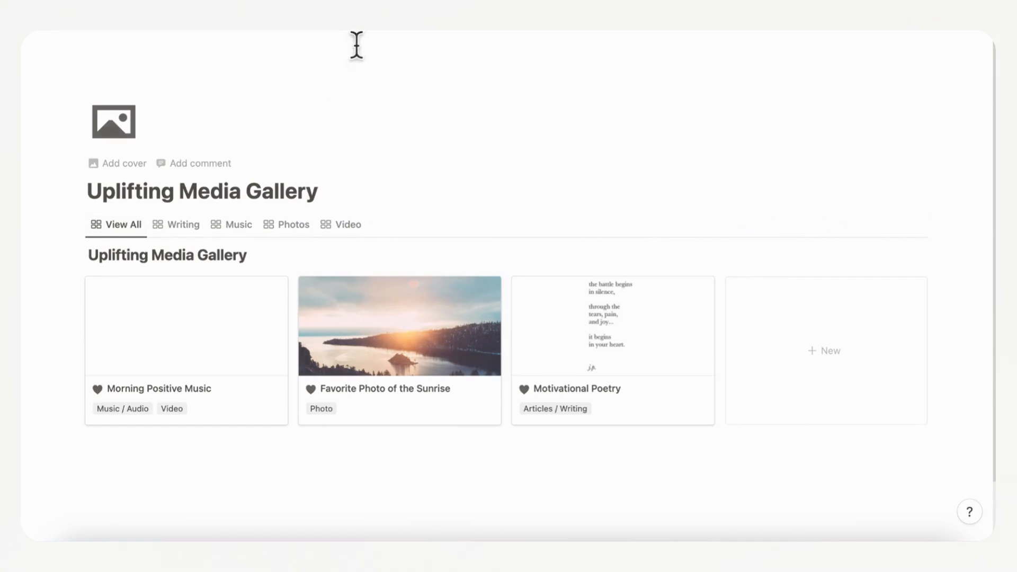